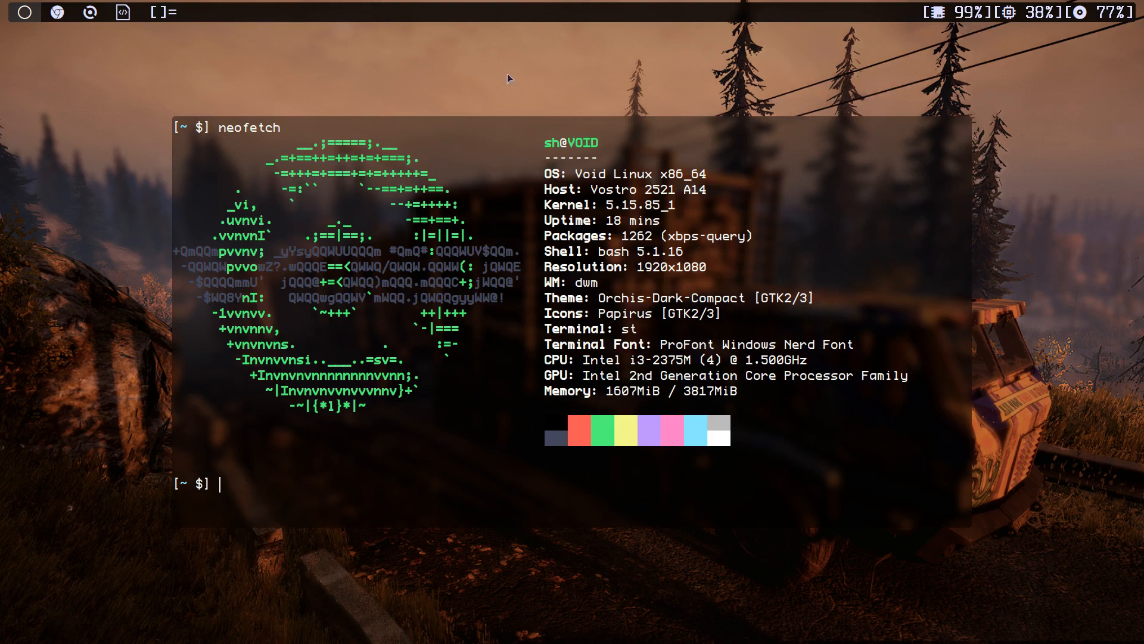
pyautogui.moveTo(676, 101)
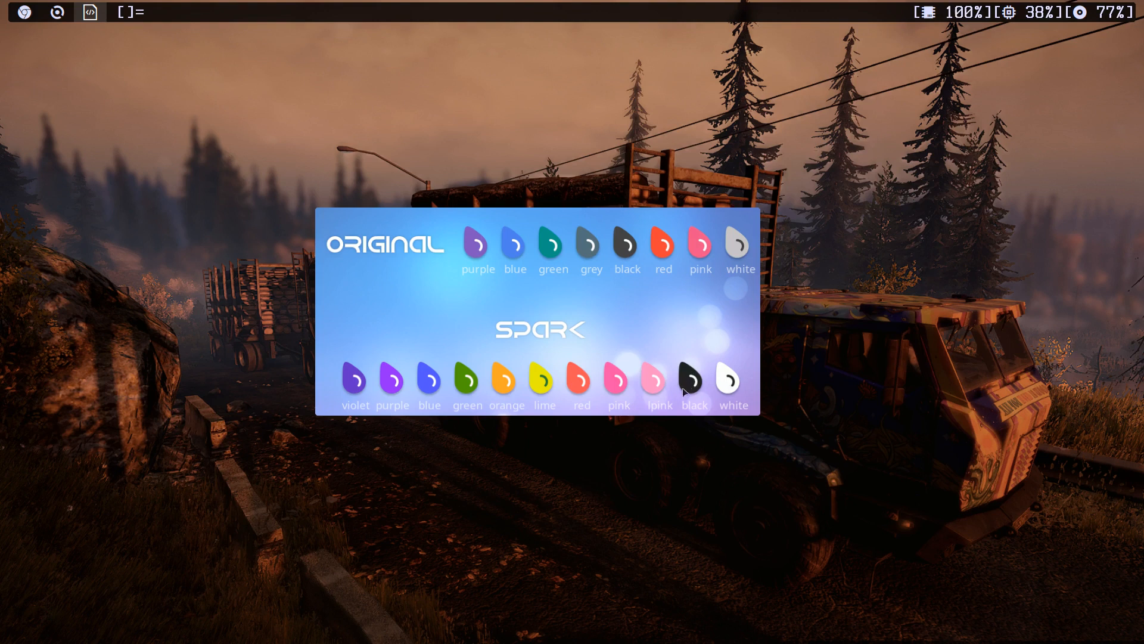
pyautogui.moveTo(418, 388)
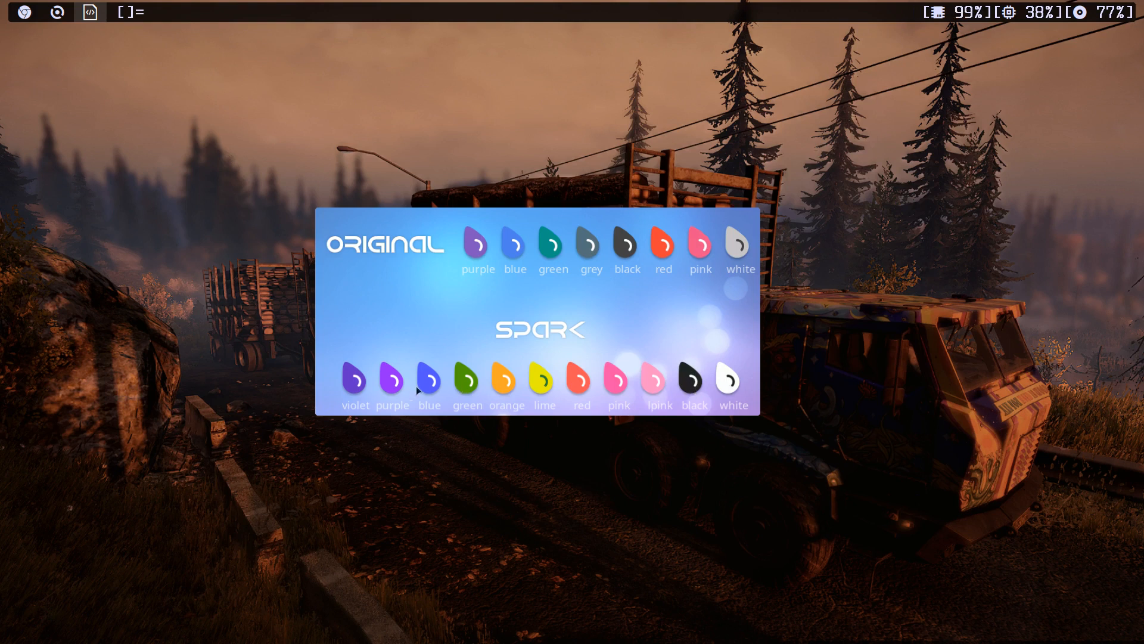
pyautogui.moveTo(427, 382)
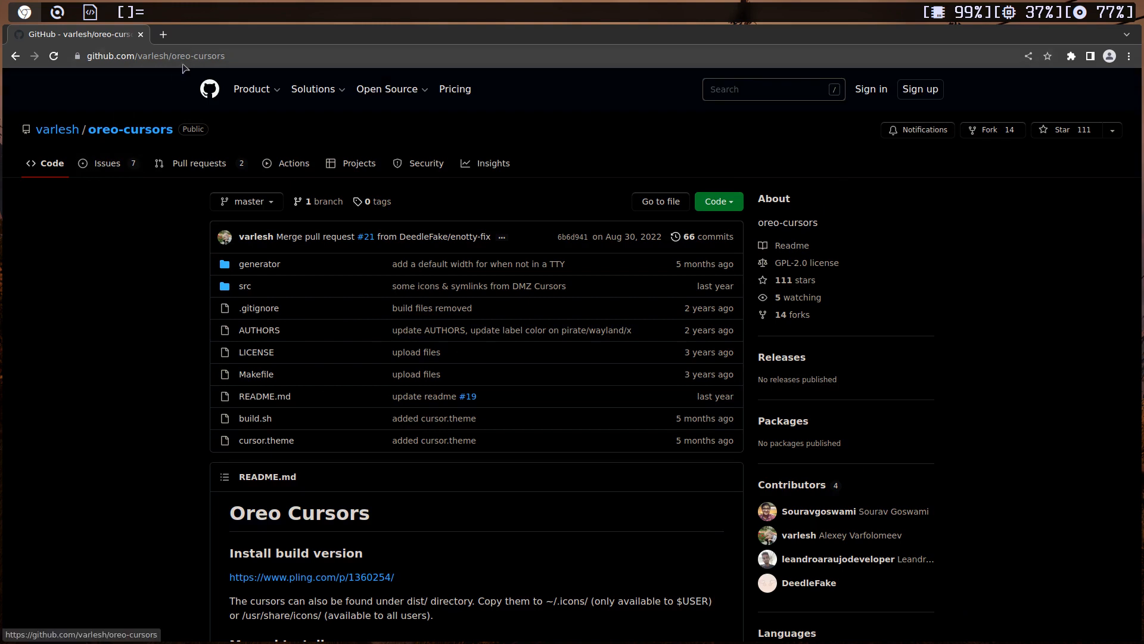
pyautogui.moveTo(100, 146)
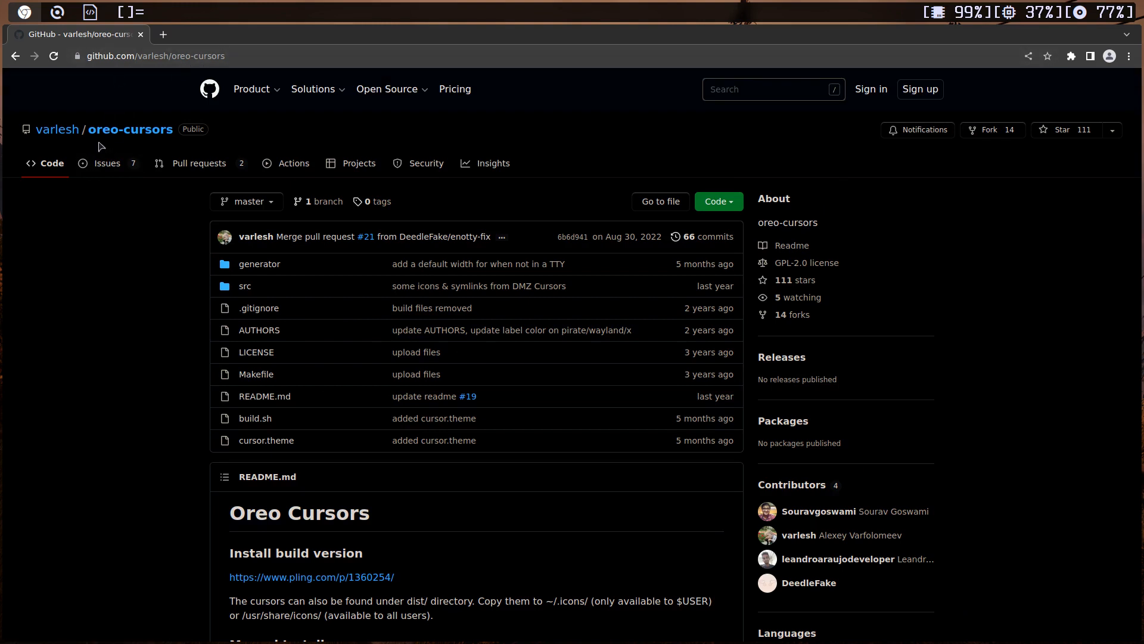
pyautogui.moveTo(169, 74)
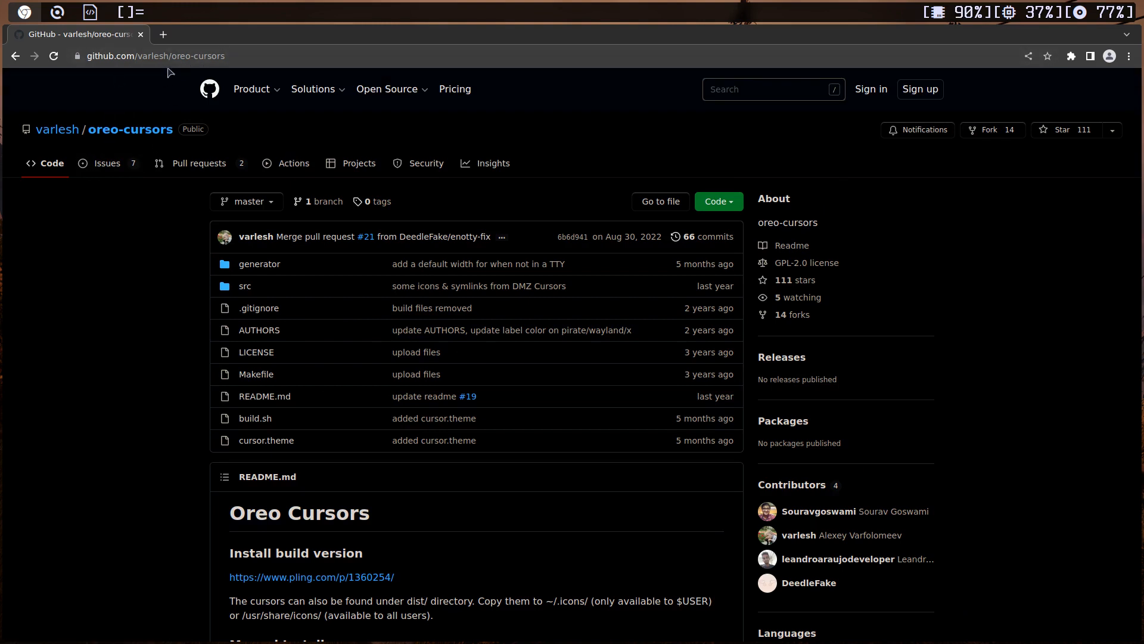
# Scroll the oreo-cursors README down to the Manual Install dependencies and build commands
pyautogui.scroll(-3)
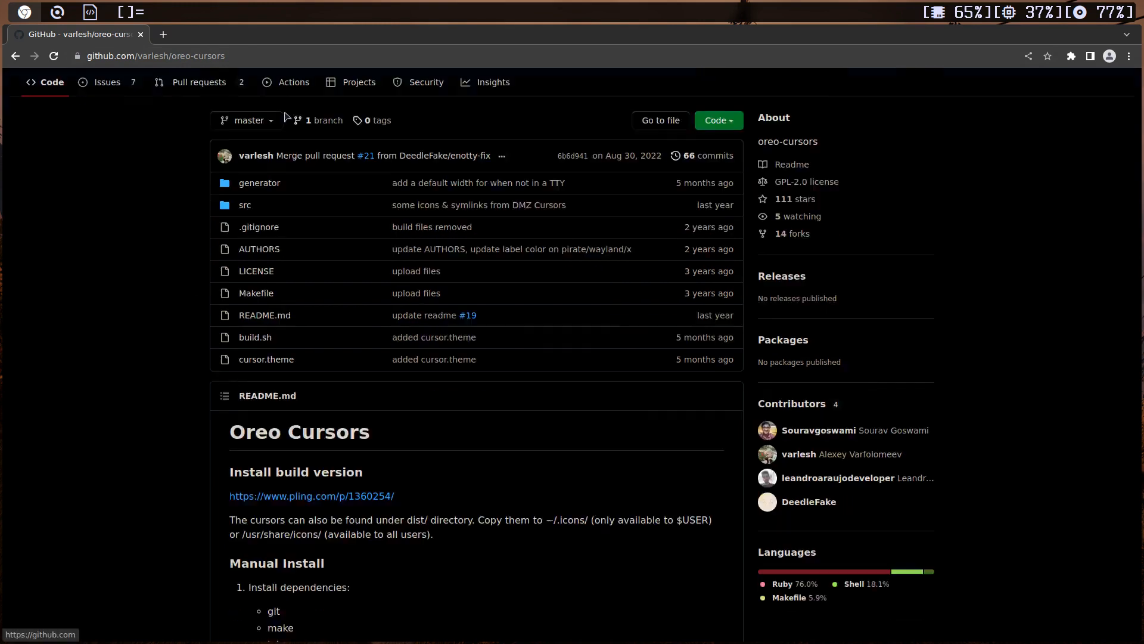
pyautogui.scroll(-3)
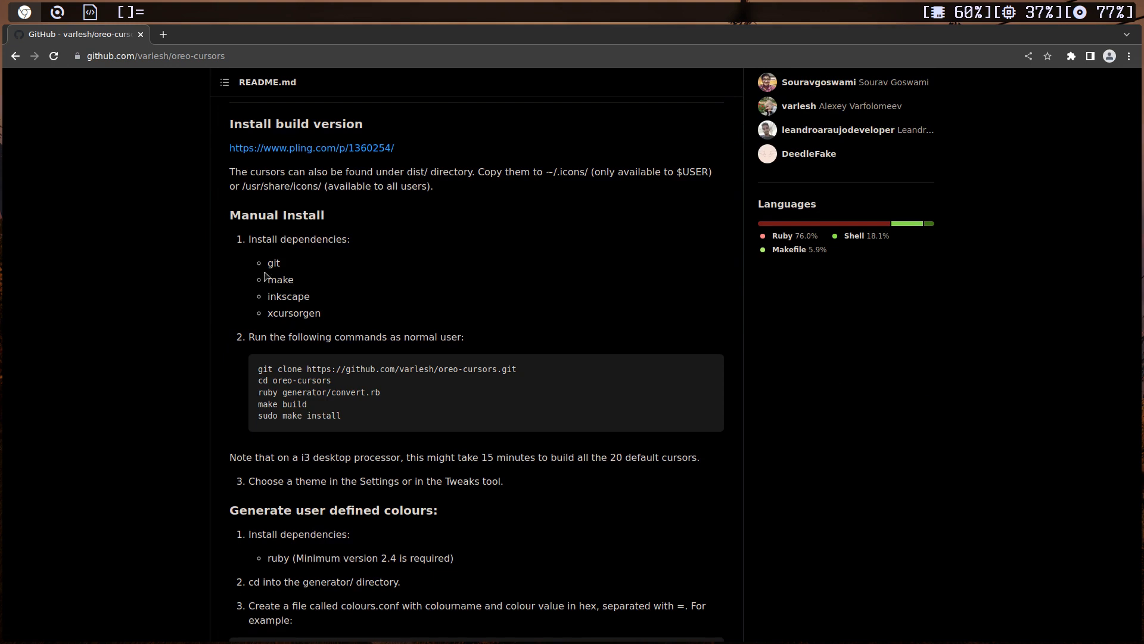
pyautogui.moveTo(306, 310)
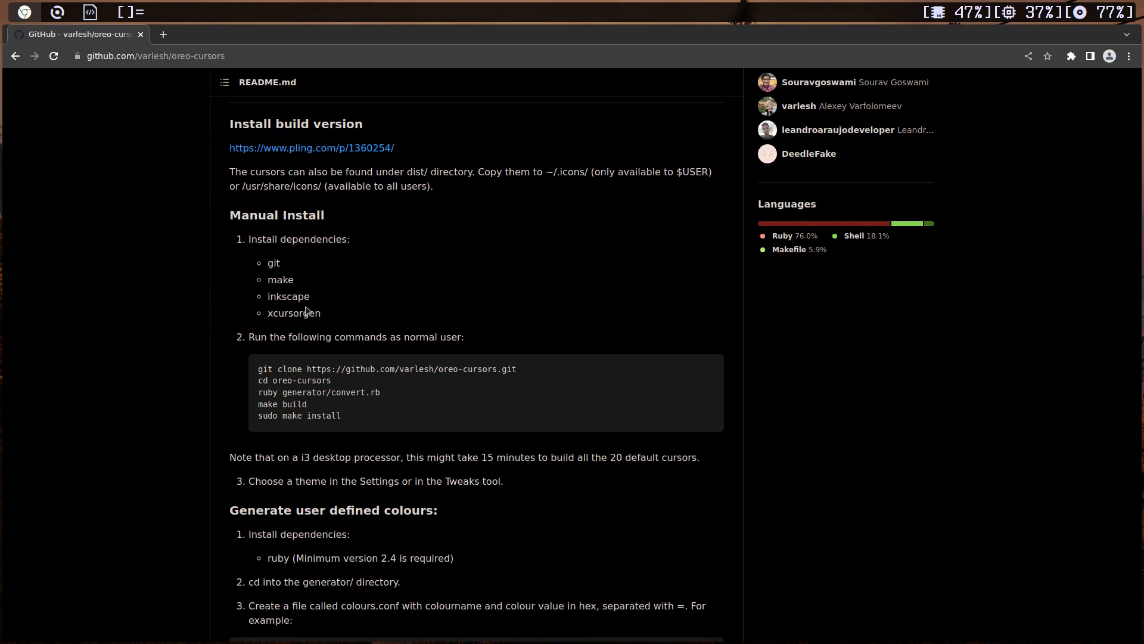
pyautogui.moveTo(317, 324)
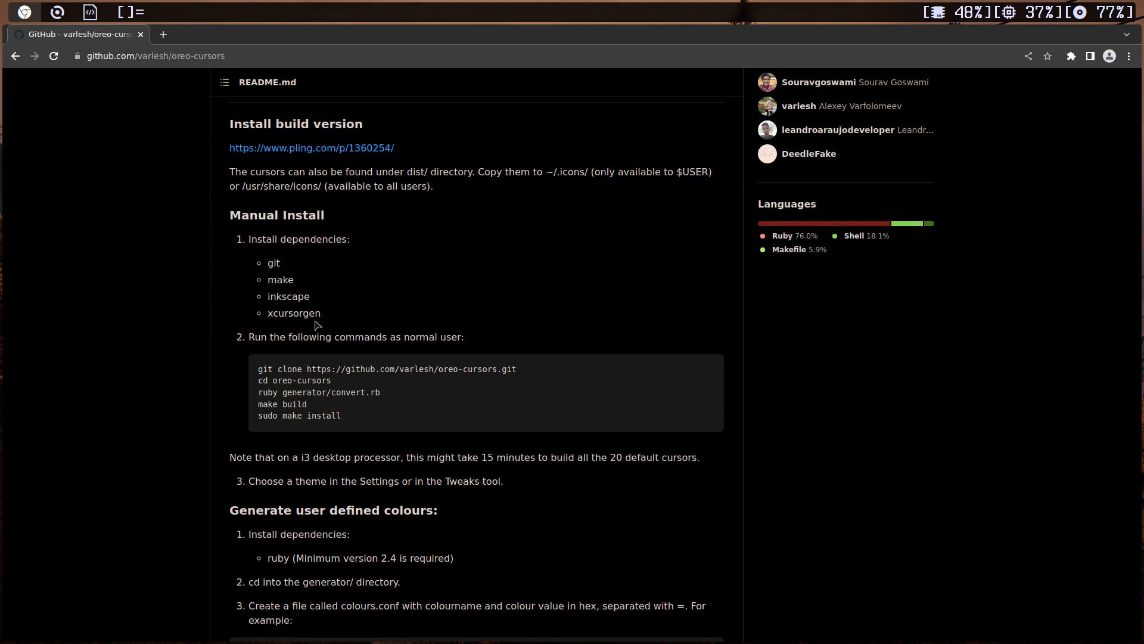
pyautogui.moveTo(305, 322)
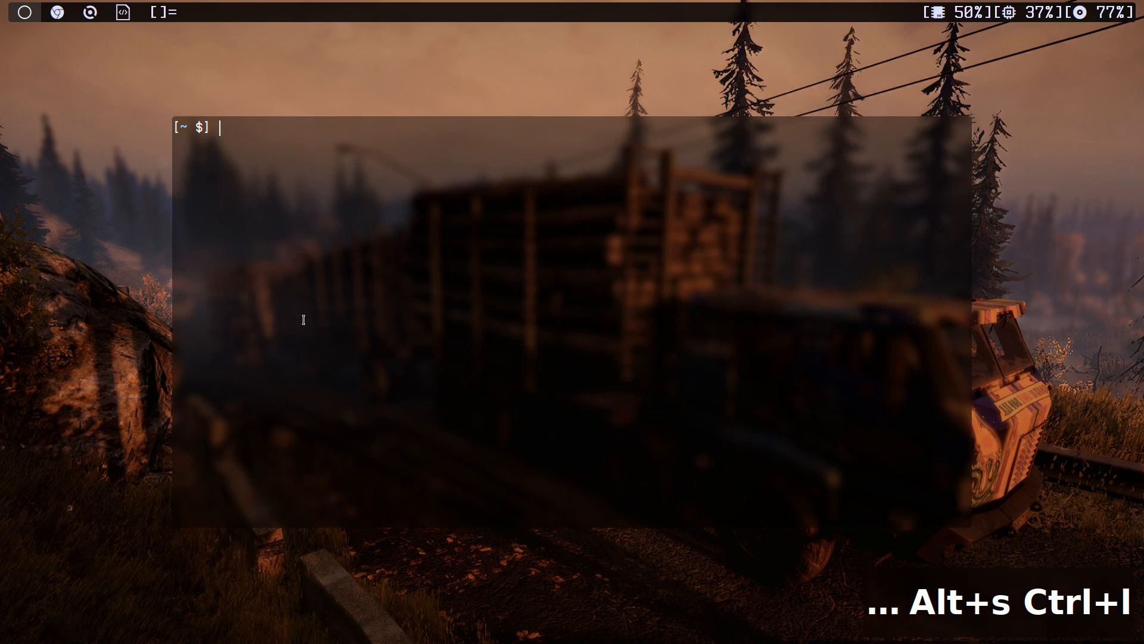
# Install inkscape, xcursorgen and ruby with sudo xbps-install -S, confirming with y
pyautogui.write('sudo x')
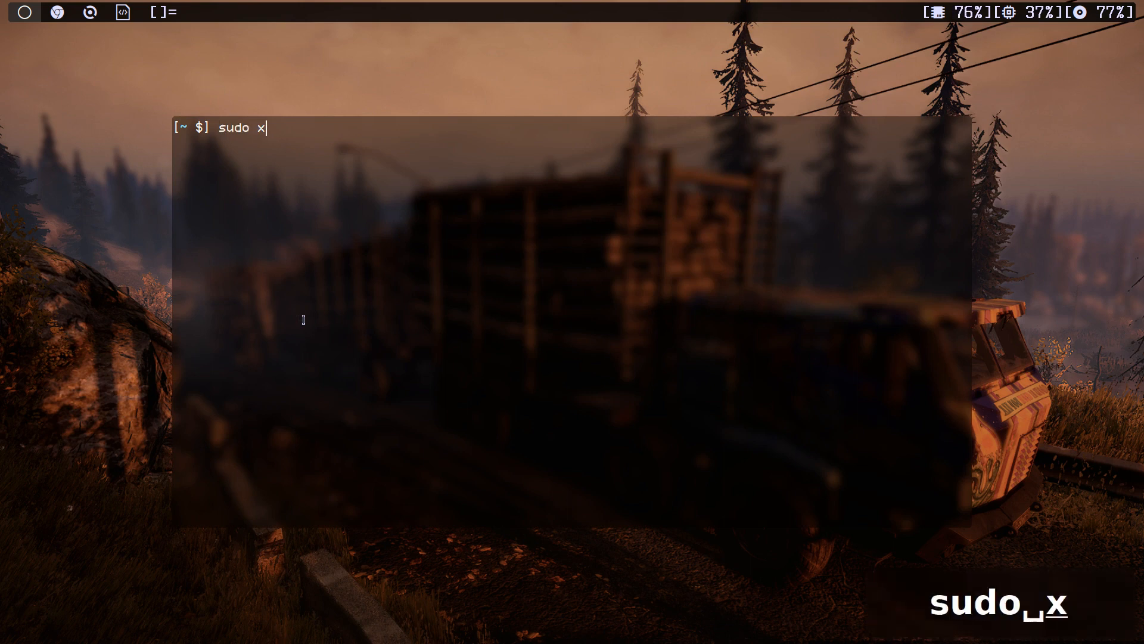
pyautogui.write('bps-install')
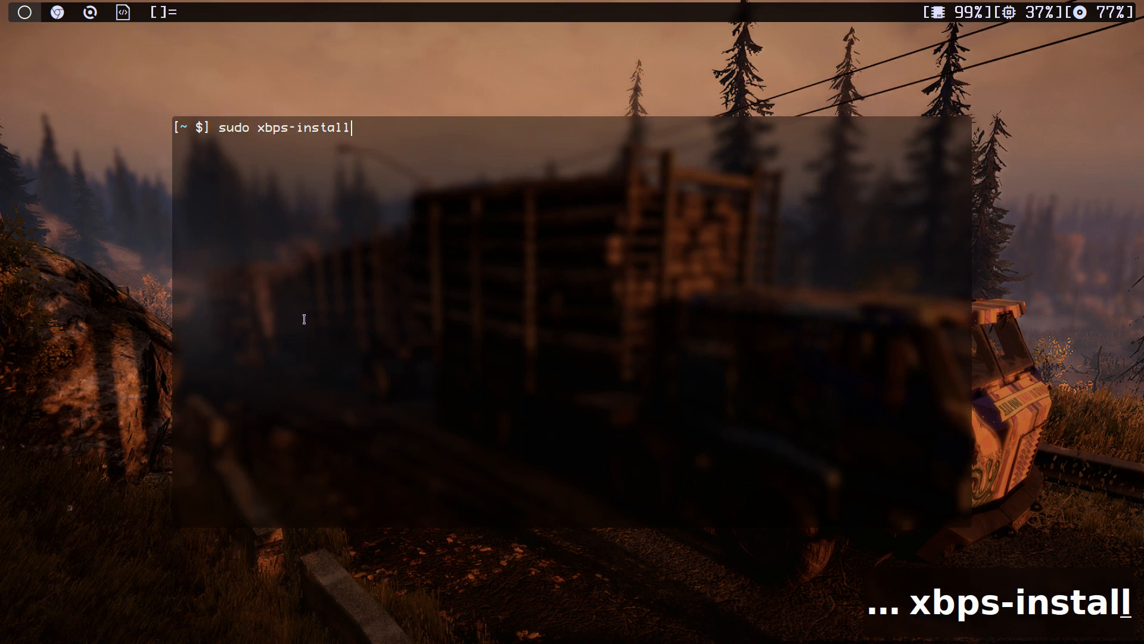
pyautogui.write('-S')
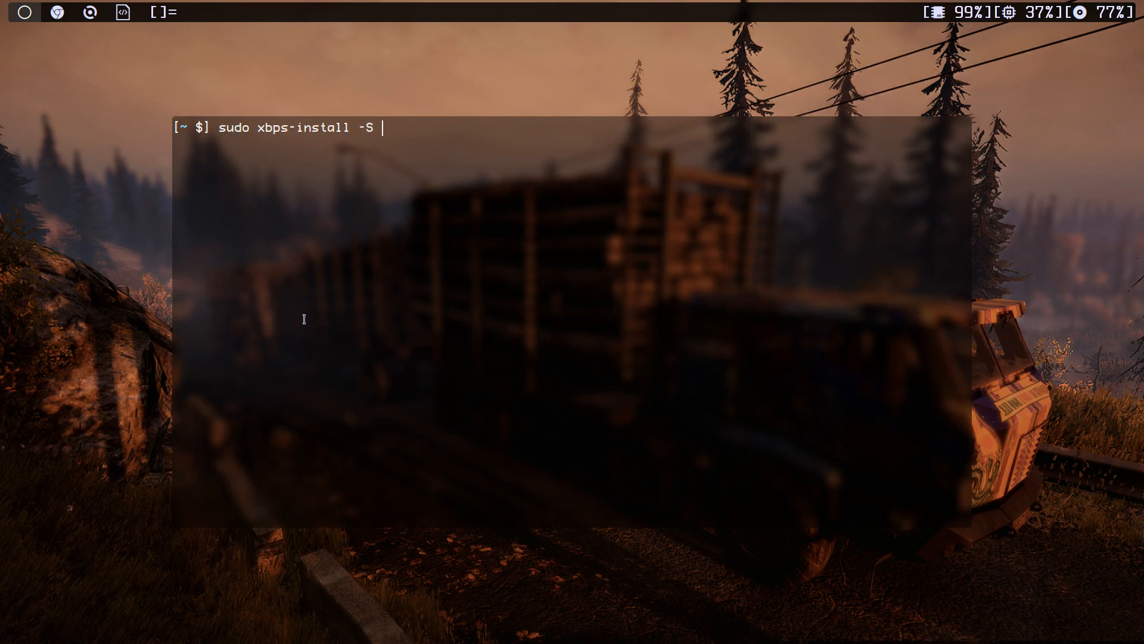
pyautogui.write('ink')
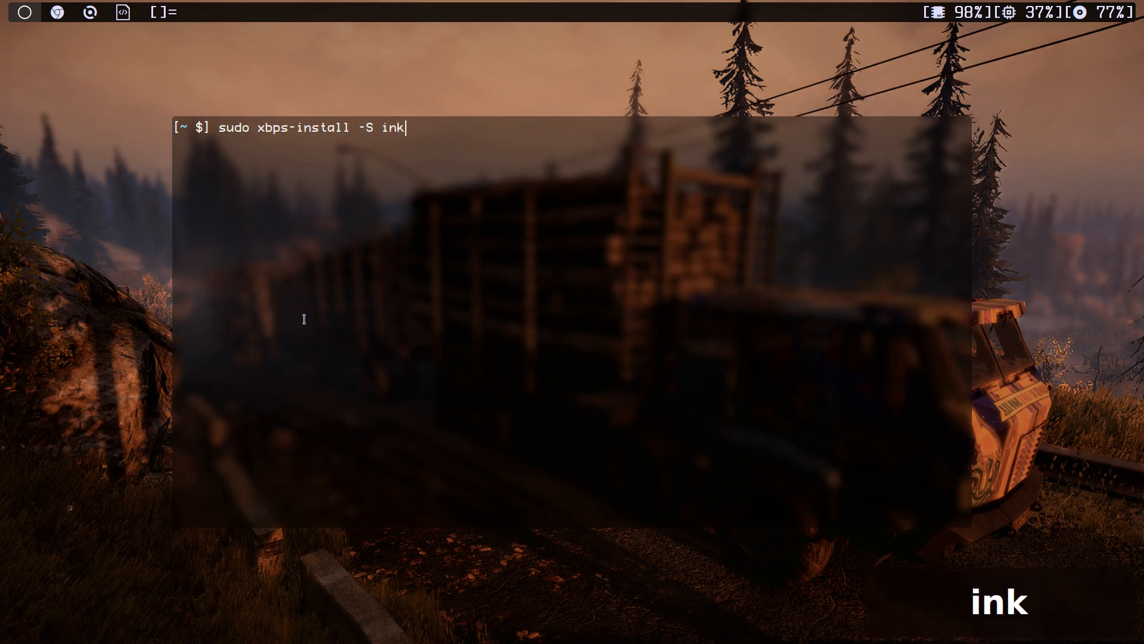
pyautogui.write('scape')
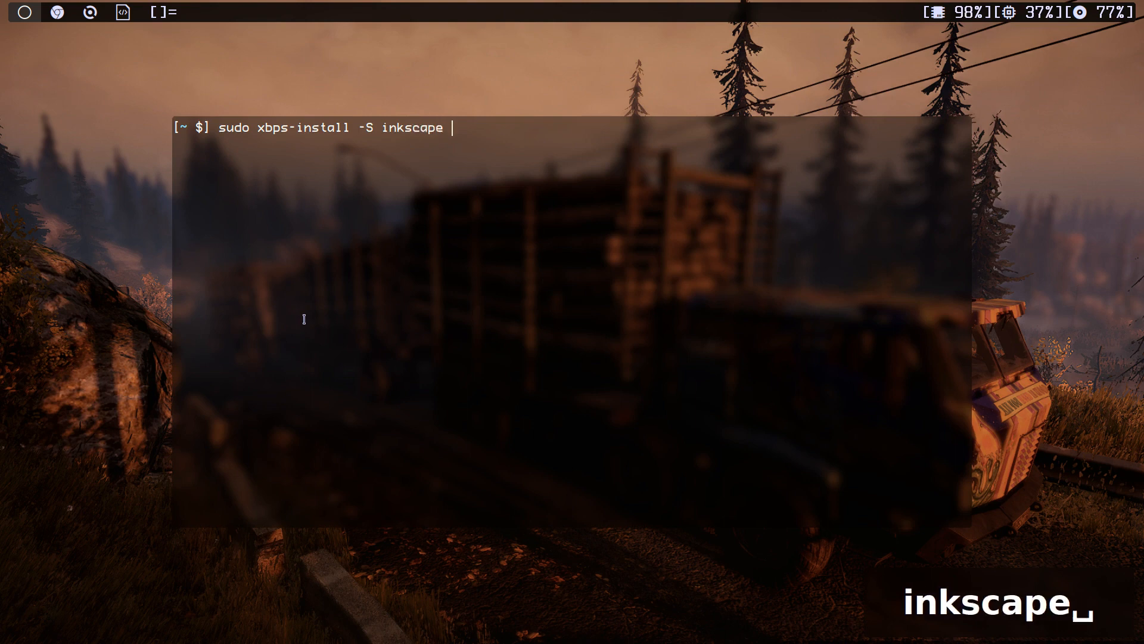
pyautogui.write('xcur')
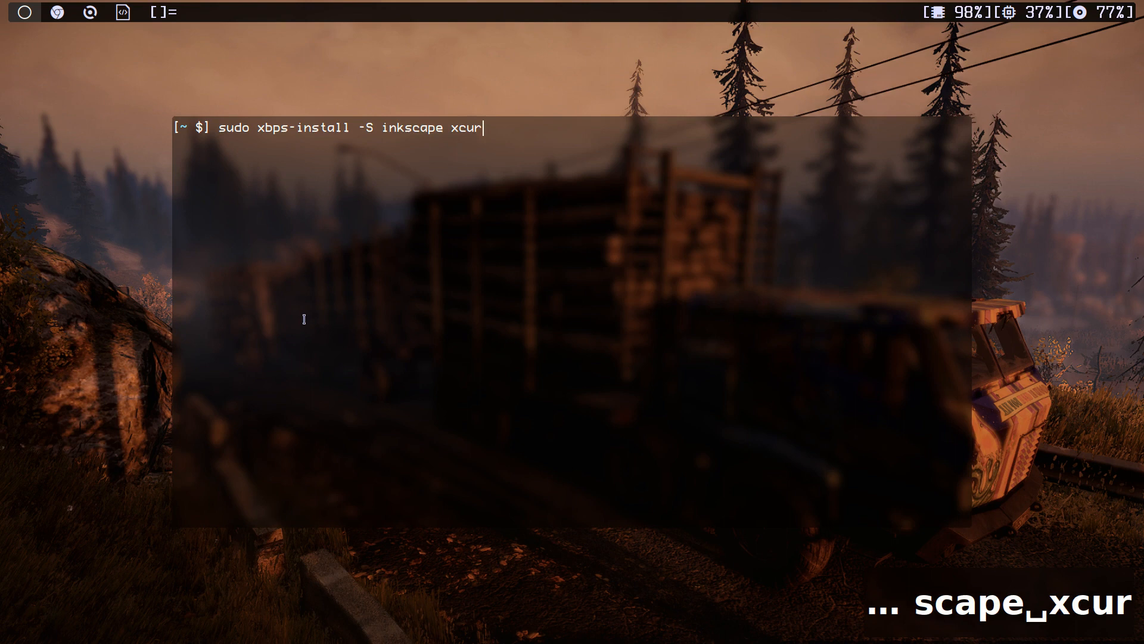
pyautogui.write('sor')
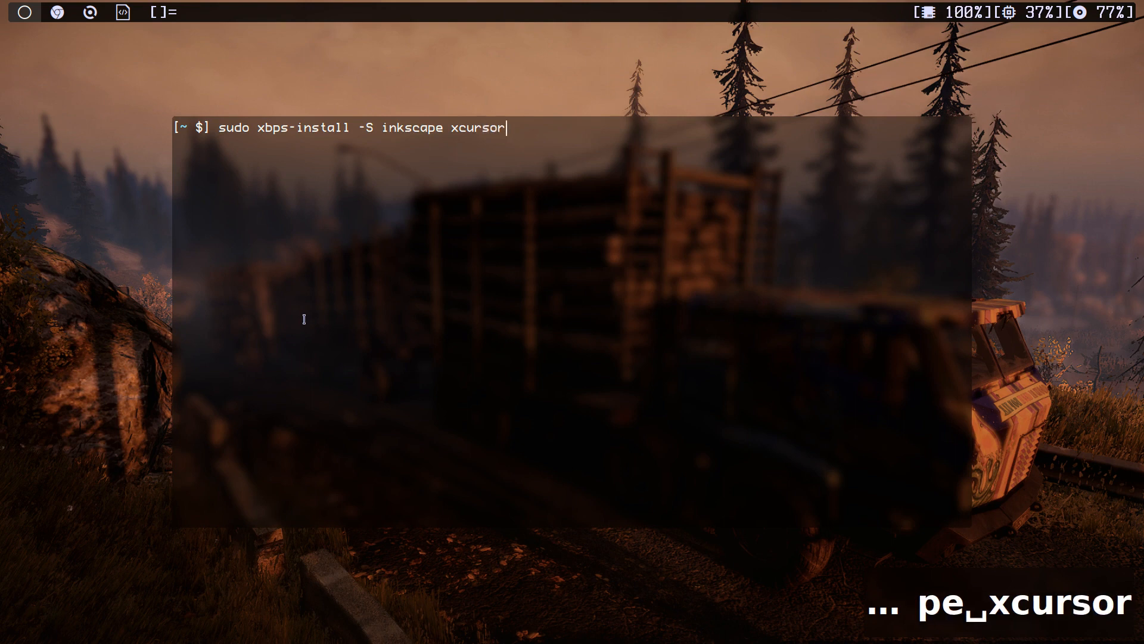
pyautogui.write('gen')
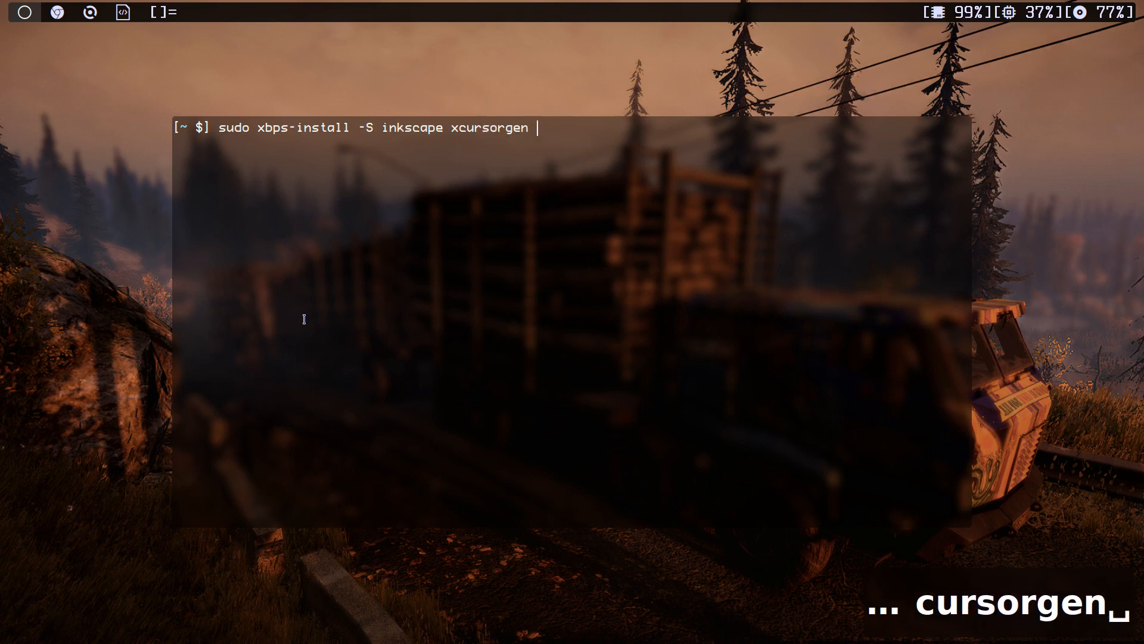
pyautogui.write('ruby')
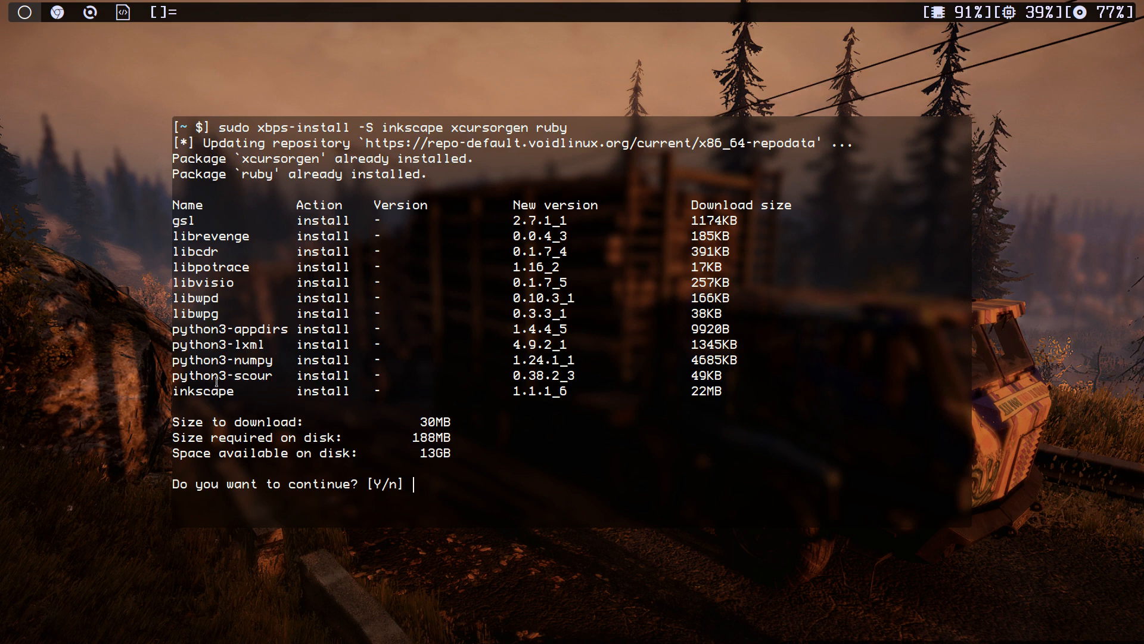
pyautogui.write('y')
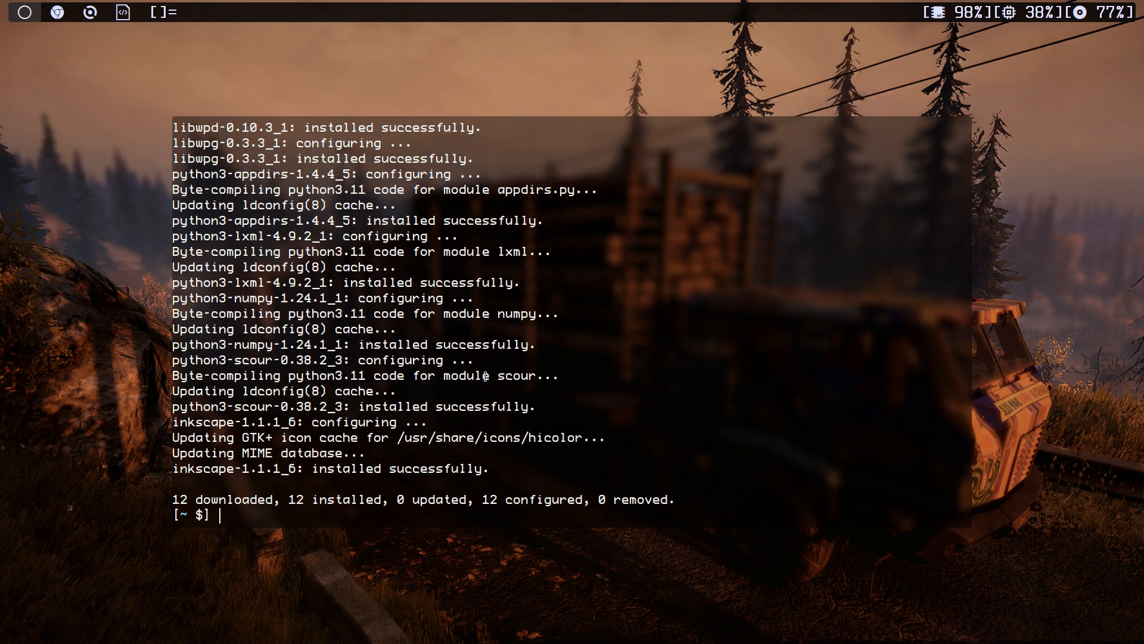
# Clone oreo-cursors using the README's git clone line and cd into the repository
pyautogui.write('sudo xbps-install -S inkscape xcursorgen ruby')
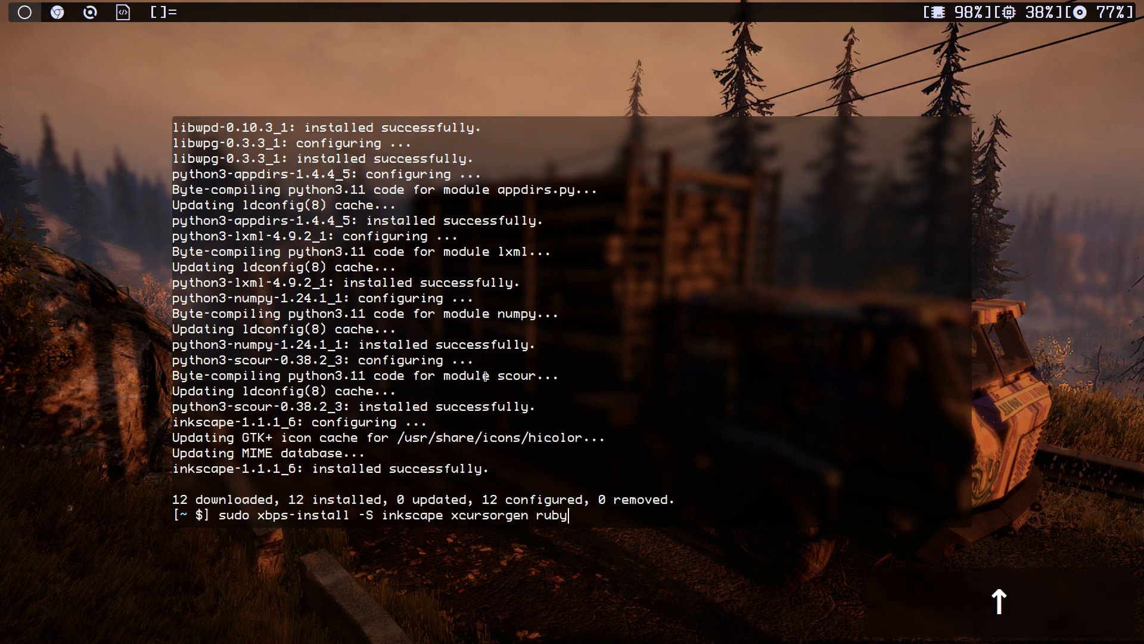
pyautogui.press('ctrl+c')
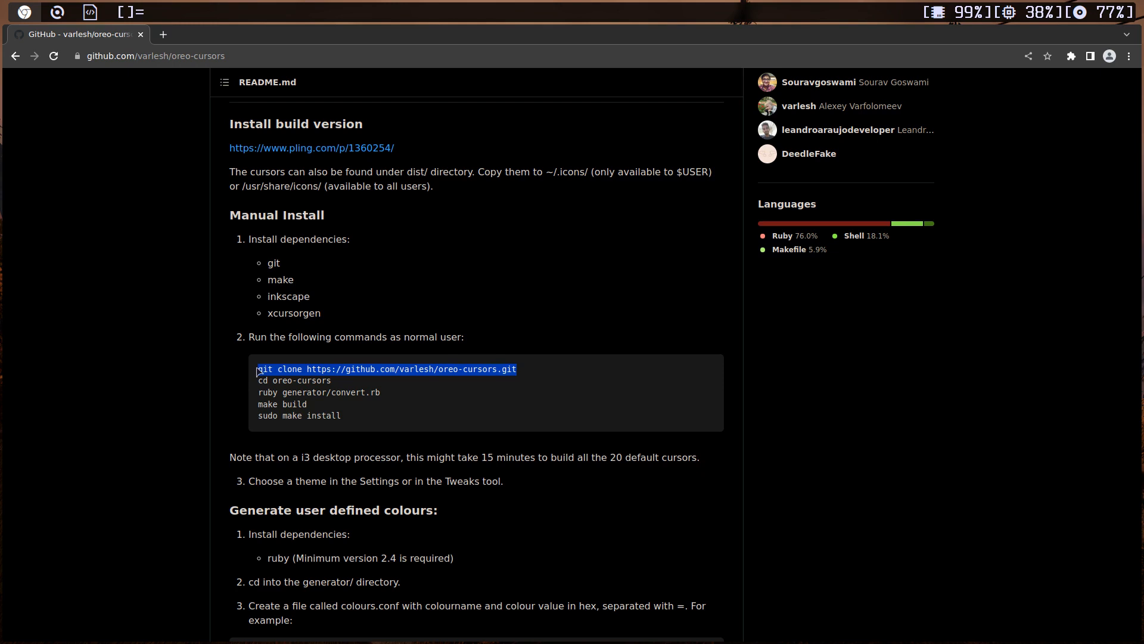
pyautogui.press('Ctrl+c')
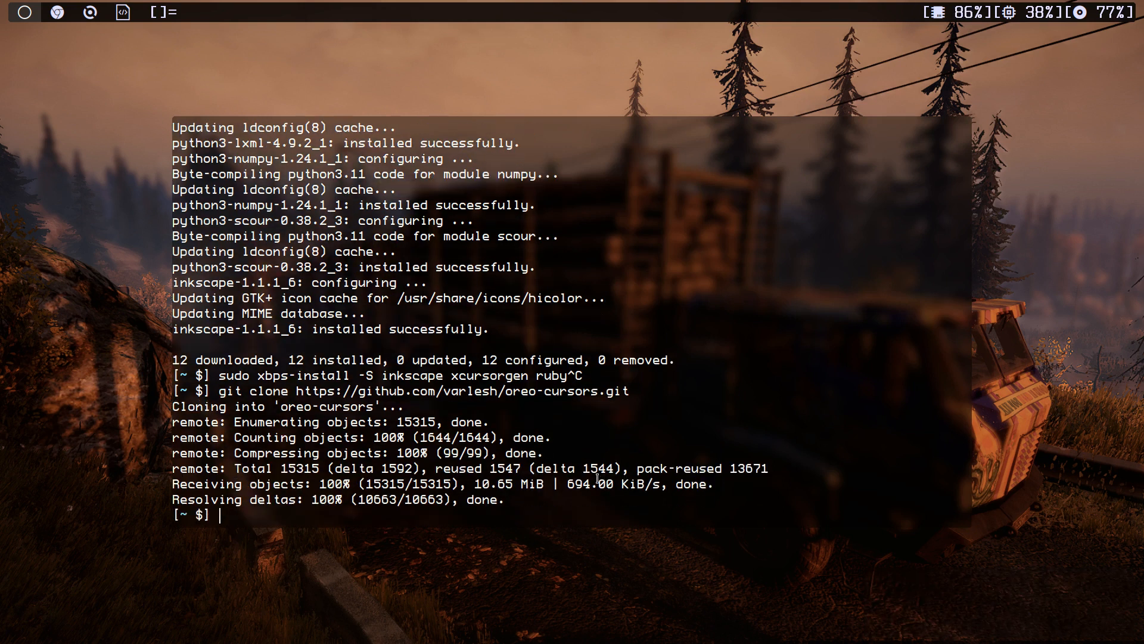
pyautogui.write('cd oreo-cursors/')
pyautogui.write('l')
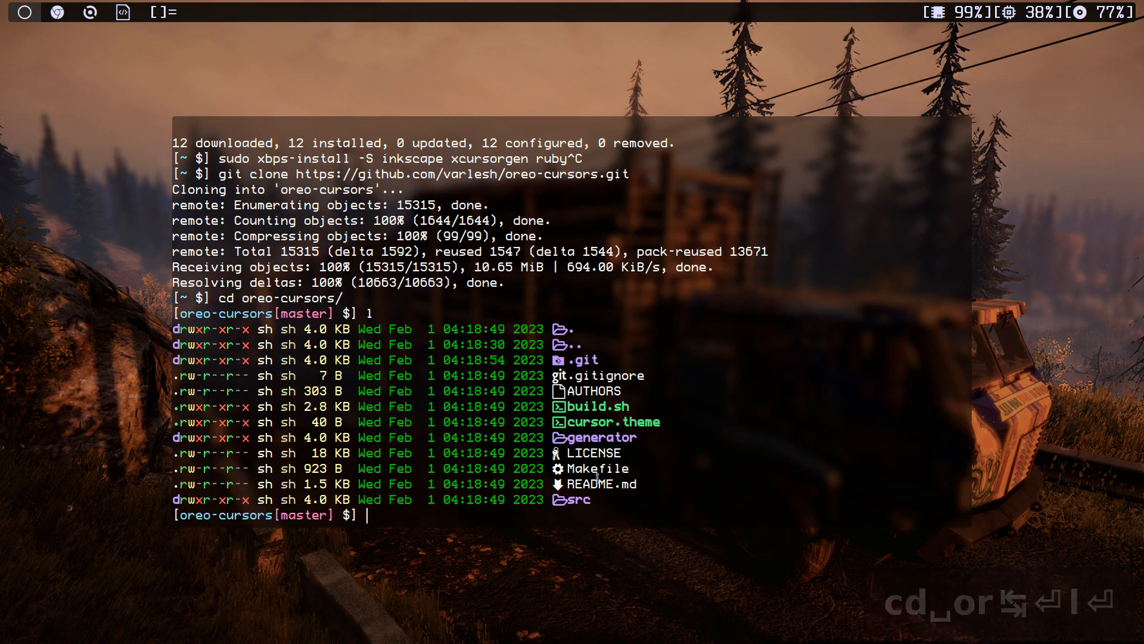
# Run ruby generator/convert.rb to create every cursor colour variant folder under src/
pyautogui.press('Ctrl+V')
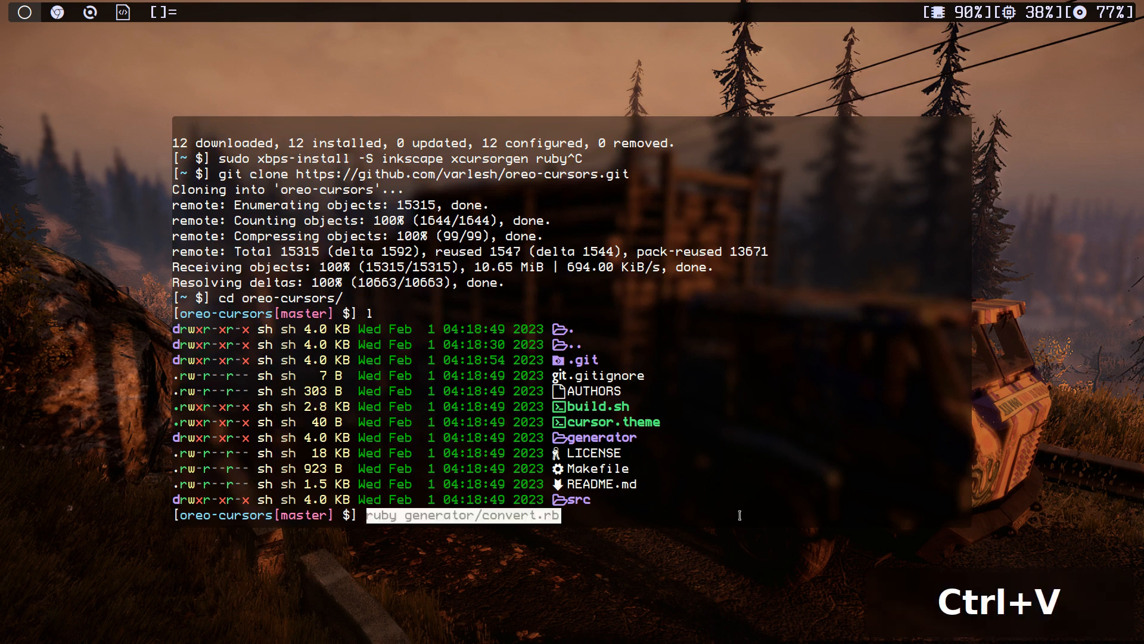
pyautogui.moveTo(603, 499)
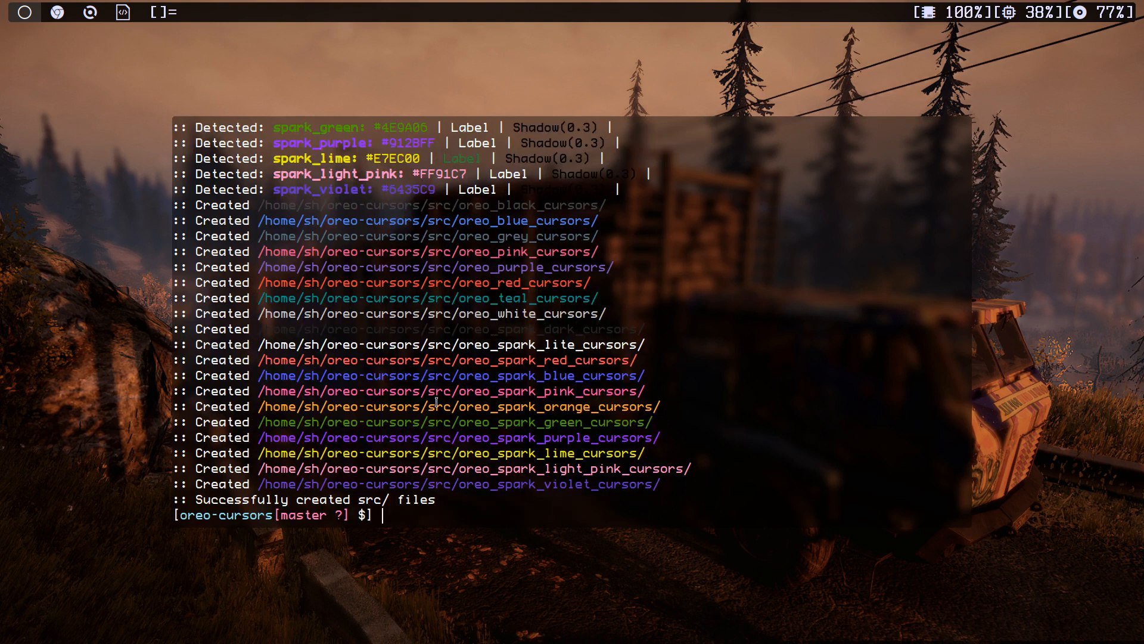
pyautogui.press('Alt+Tab')
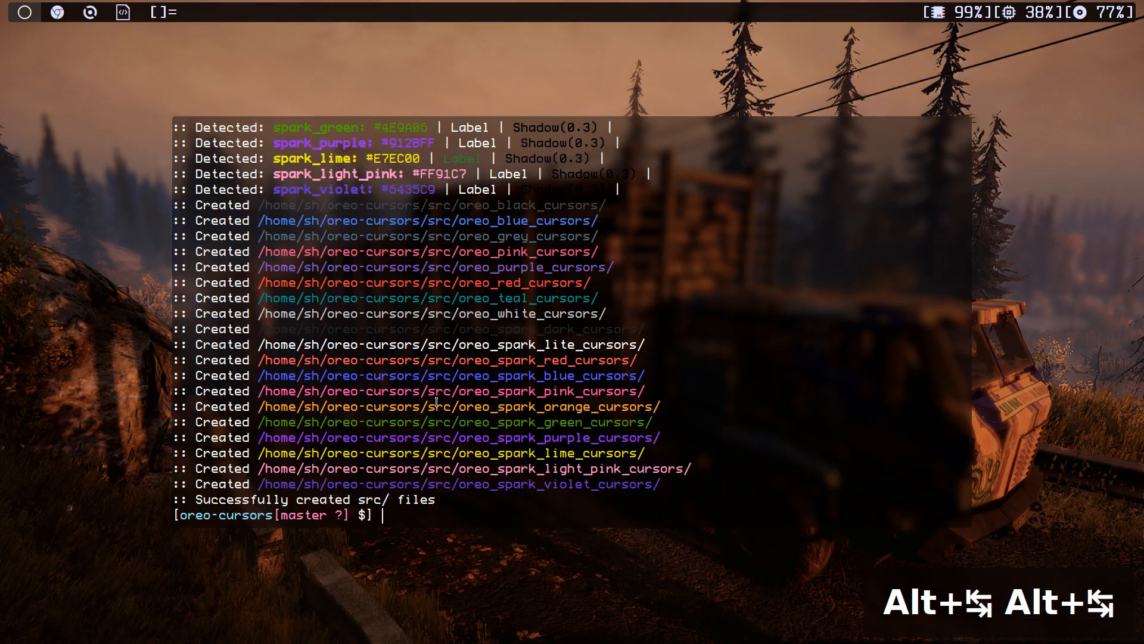
# Run make build to export cursor images and generate the themes and shortcuts
pyautogui.write('make build')
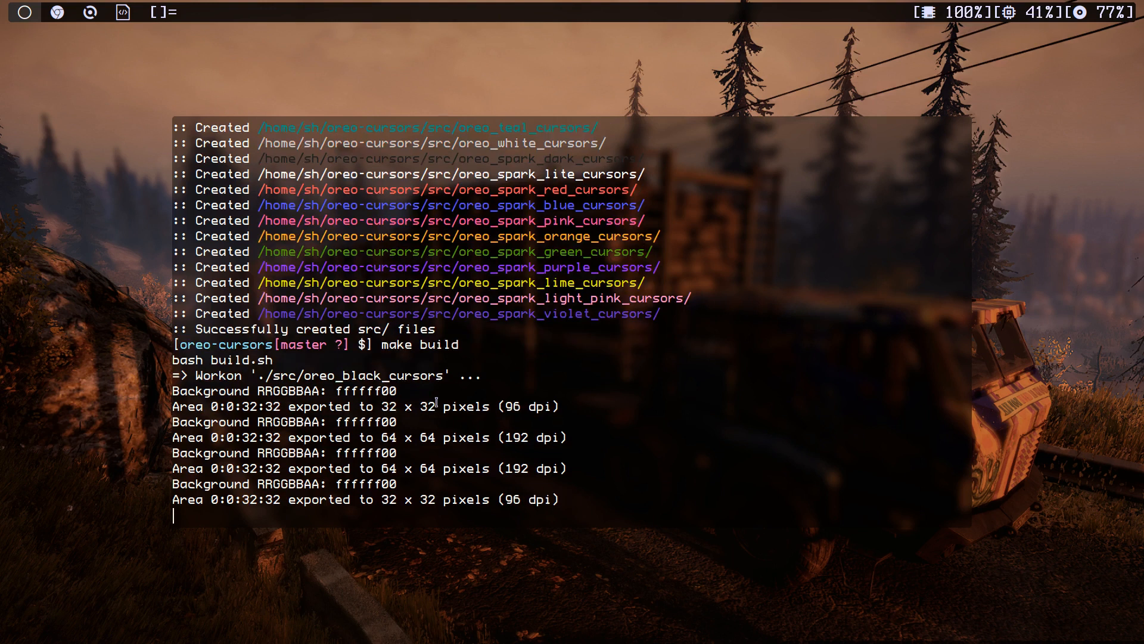
pyautogui.scroll(-3)
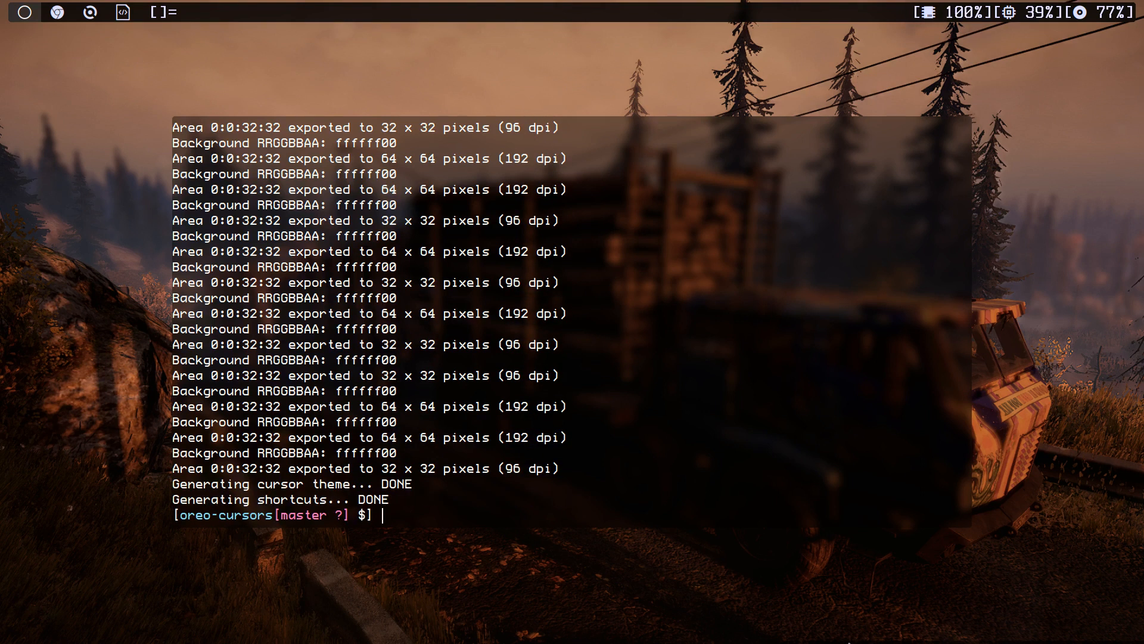
pyautogui.write('make build')
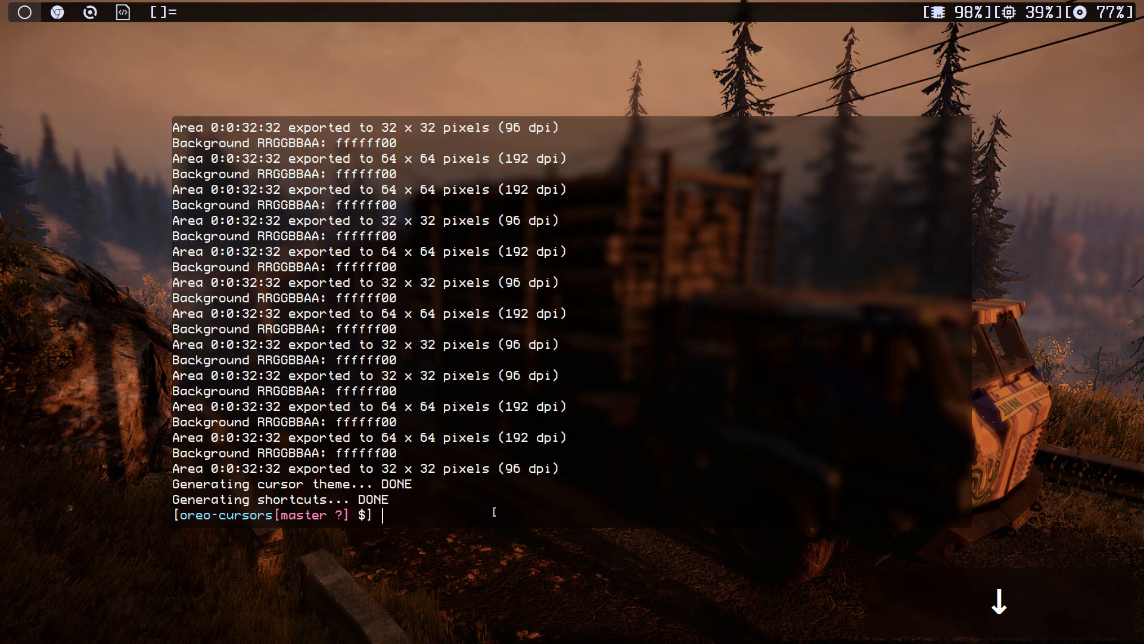
# Copy the themes to /usr/share/icons with sudo make install, then return home and clear
pyautogui.write('sudo m')
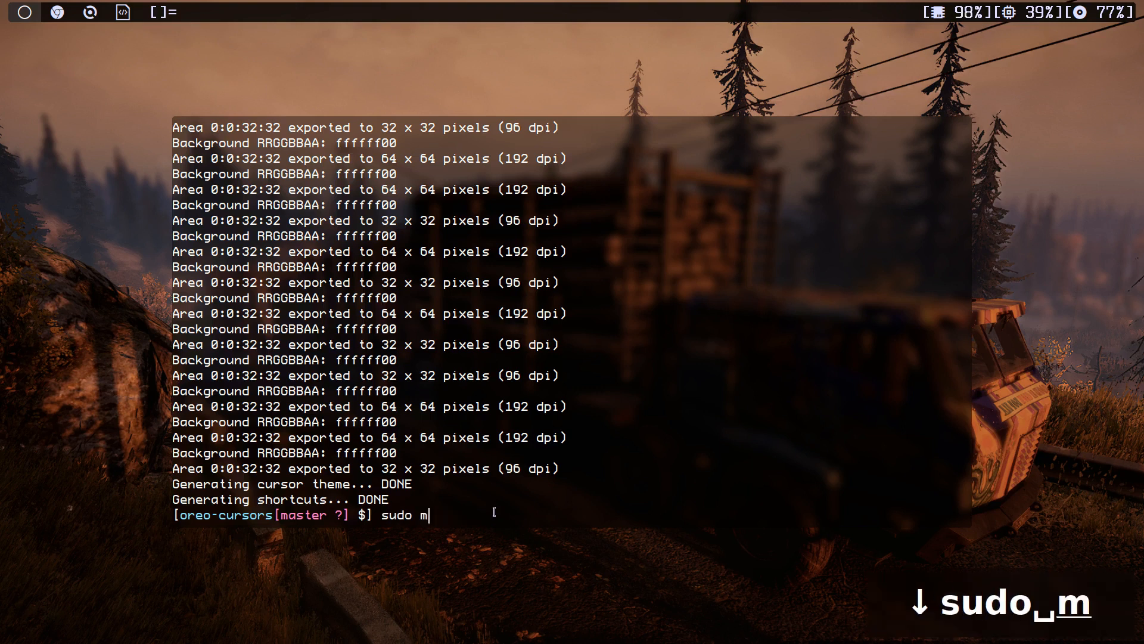
pyautogui.write('ake install')
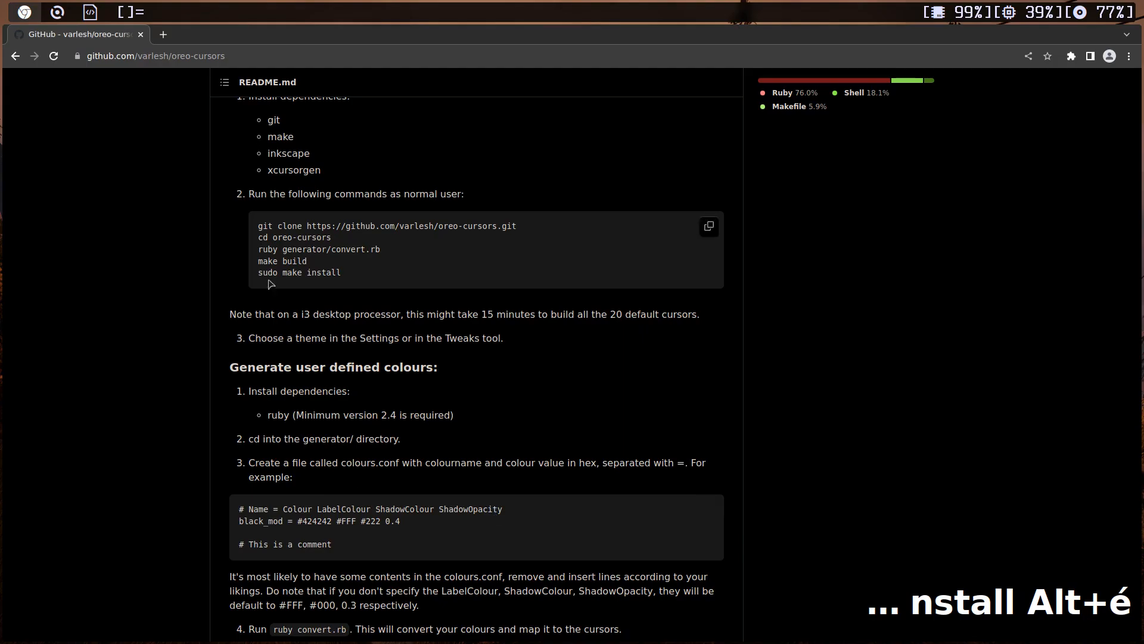
pyautogui.press('Alt+Tab')
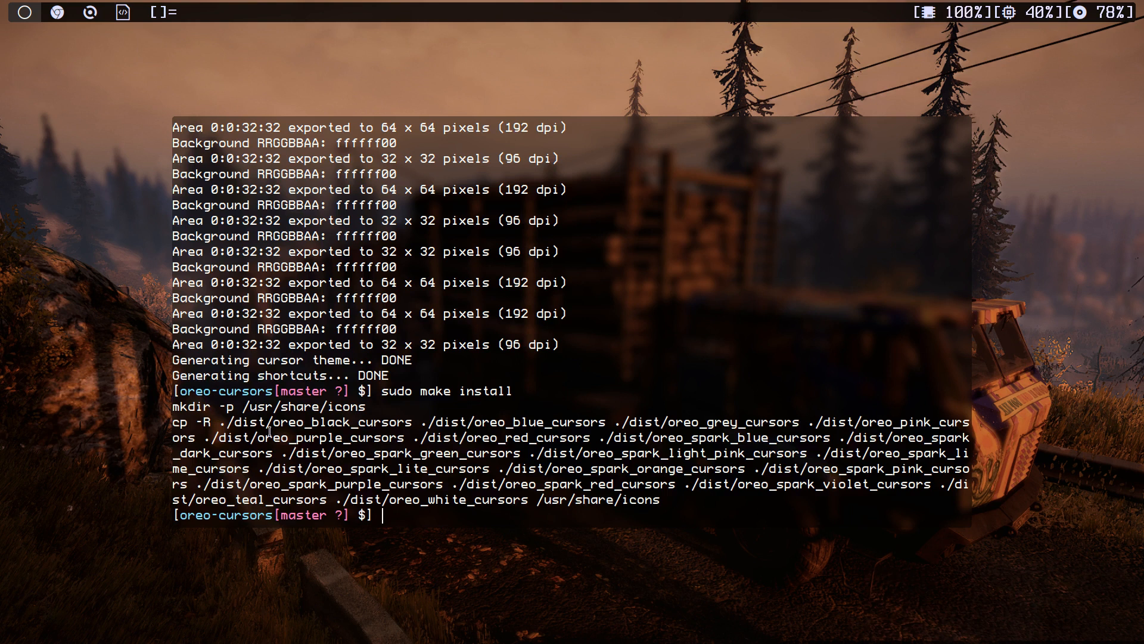
pyautogui.write('l')
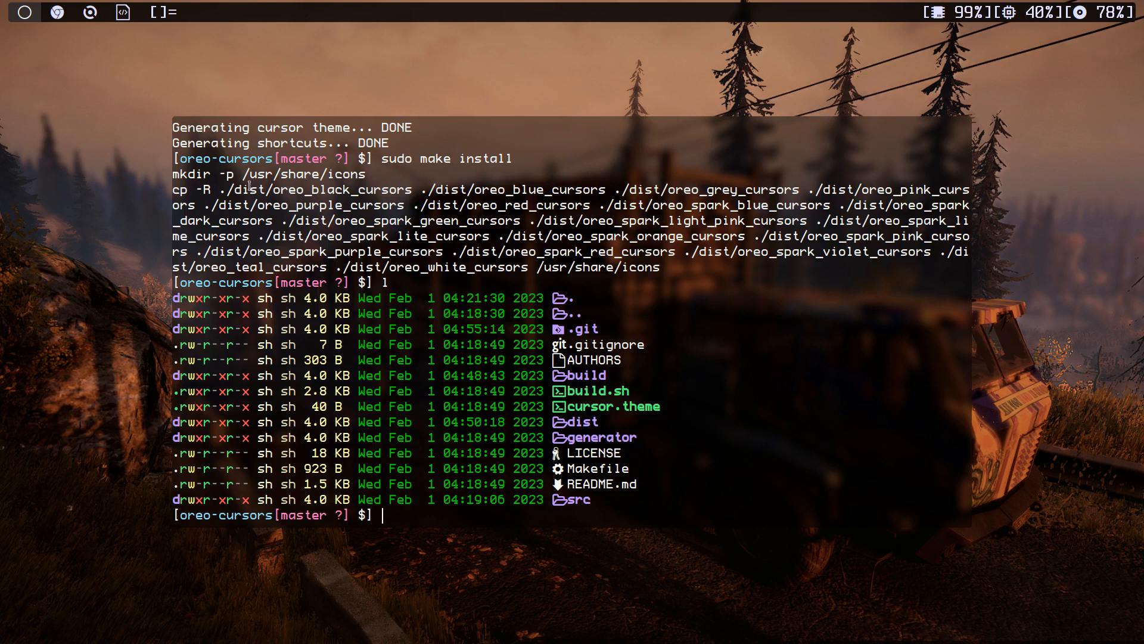
pyautogui.moveTo(376, 192)
pyautogui.write('cd')
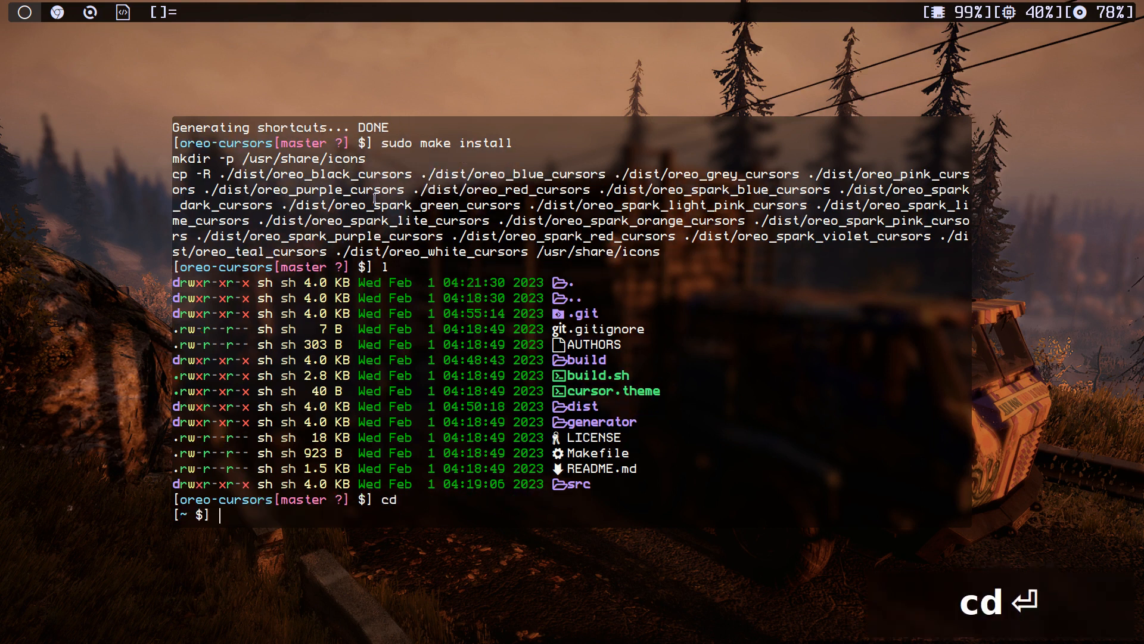
pyautogui.press('ctrl+l')
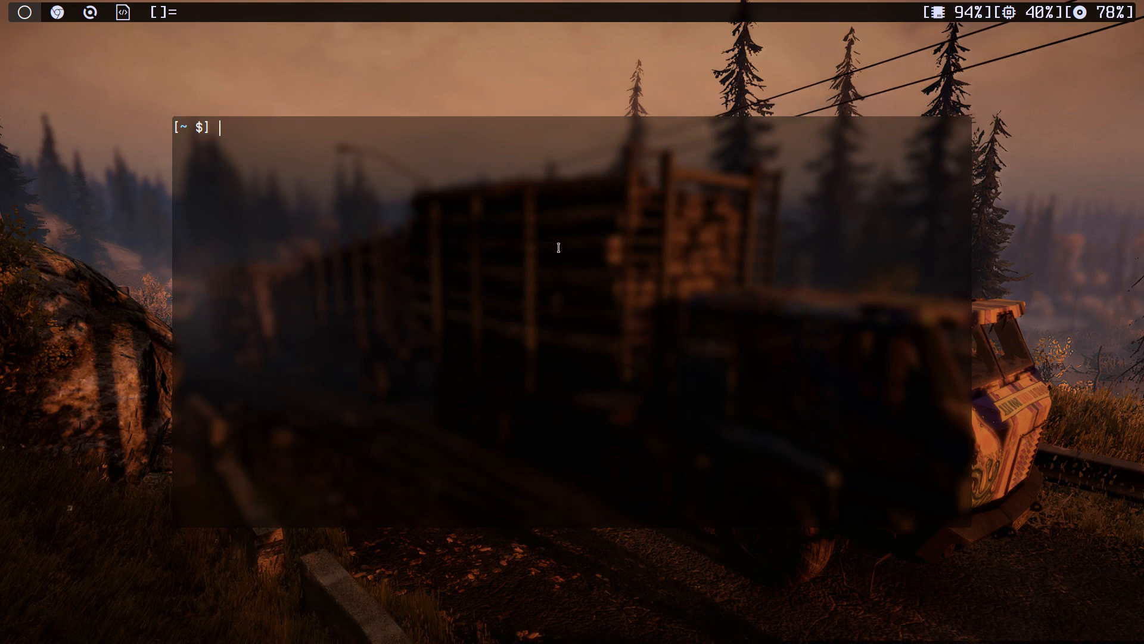
pyautogui.moveTo(654, 275)
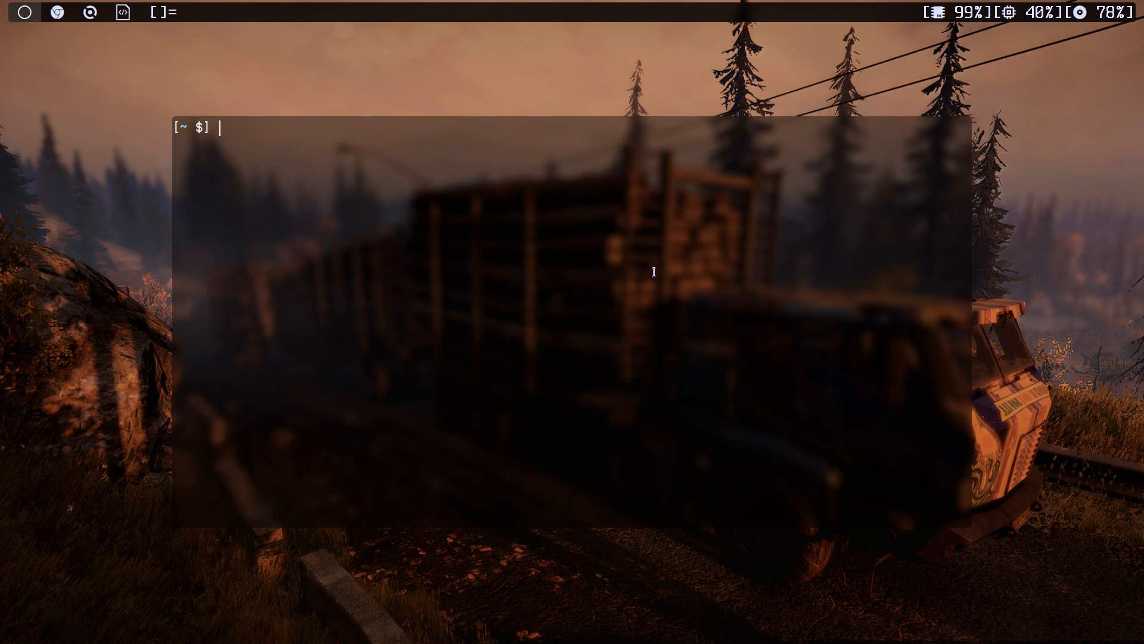
# Launch LXAppearance from the Alt+p launcher by typing lx
pyautogui.press('Alt+p')
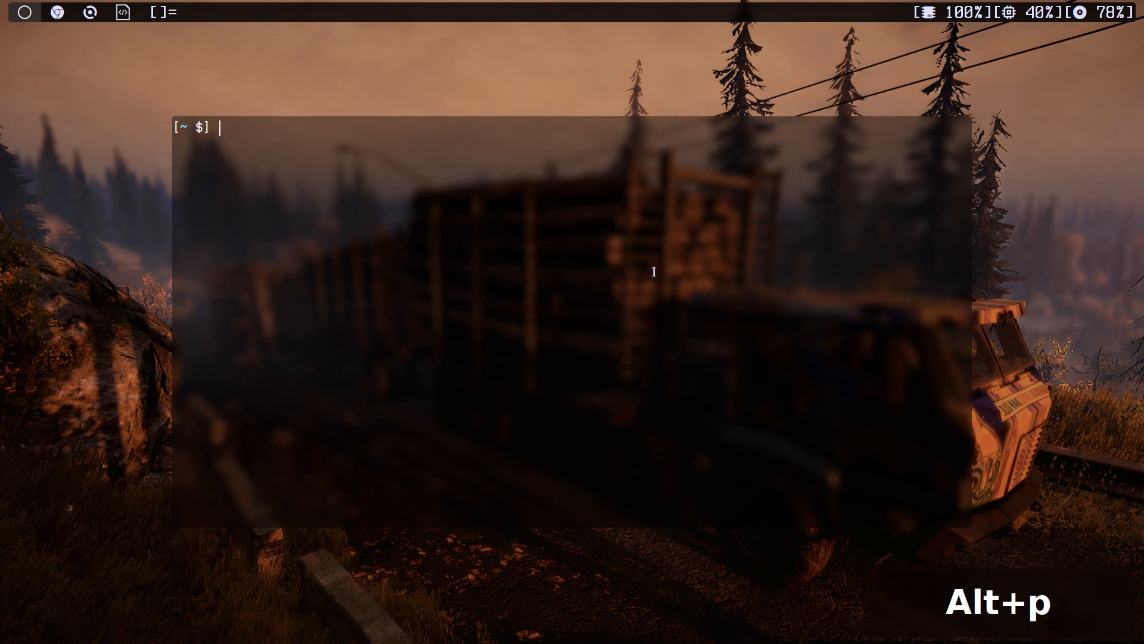
pyautogui.write('lx')
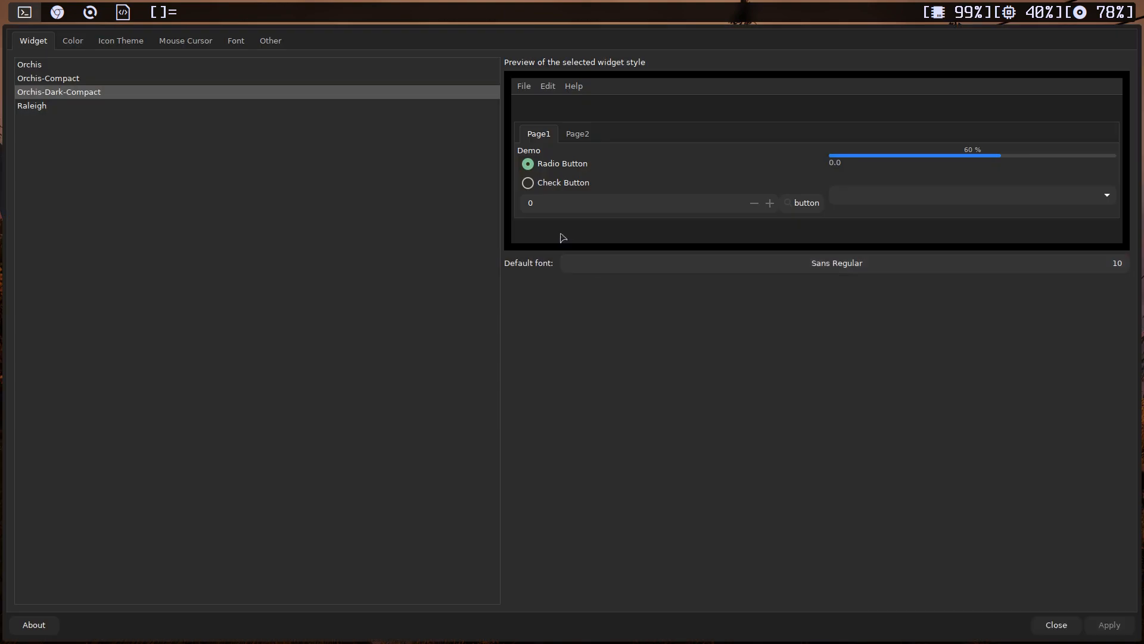
pyautogui.moveTo(386, 317)
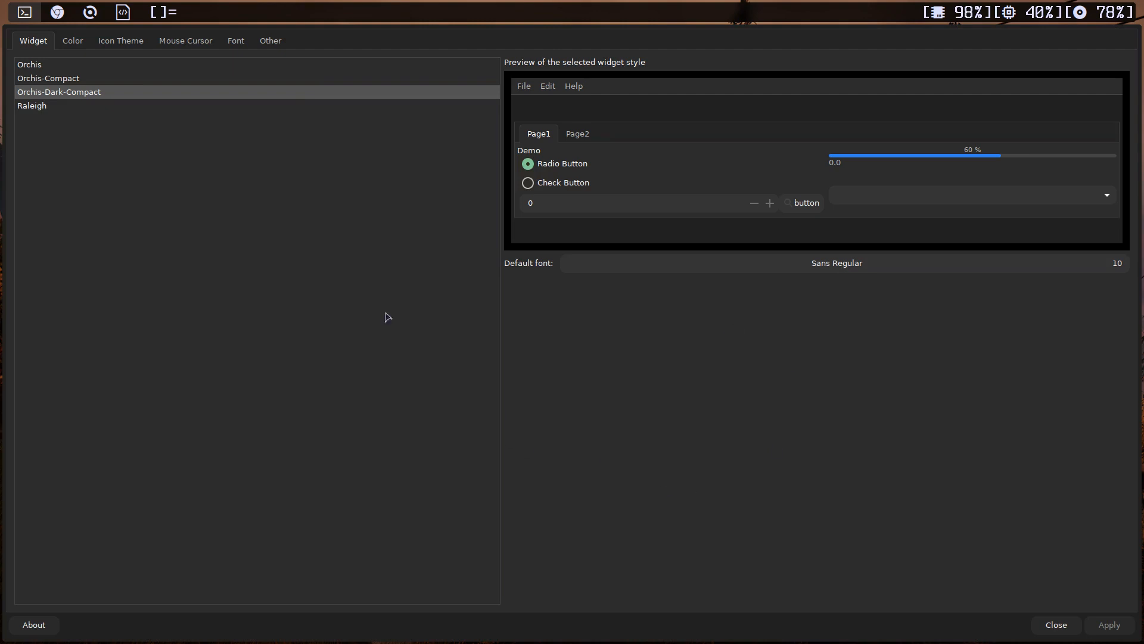
pyautogui.moveTo(182, 47)
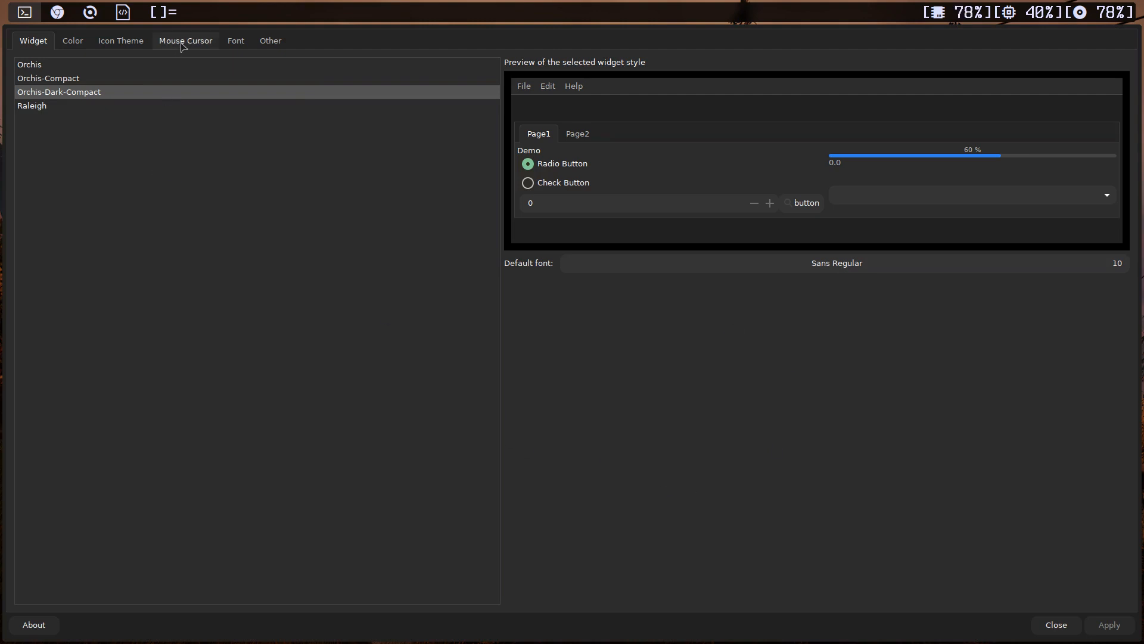
# Preview Oreo Black, Grey, Purple and the Spark Purple, Pink, Lite, Lime, Light Pink, Dark cursors
pyautogui.click(185, 40)
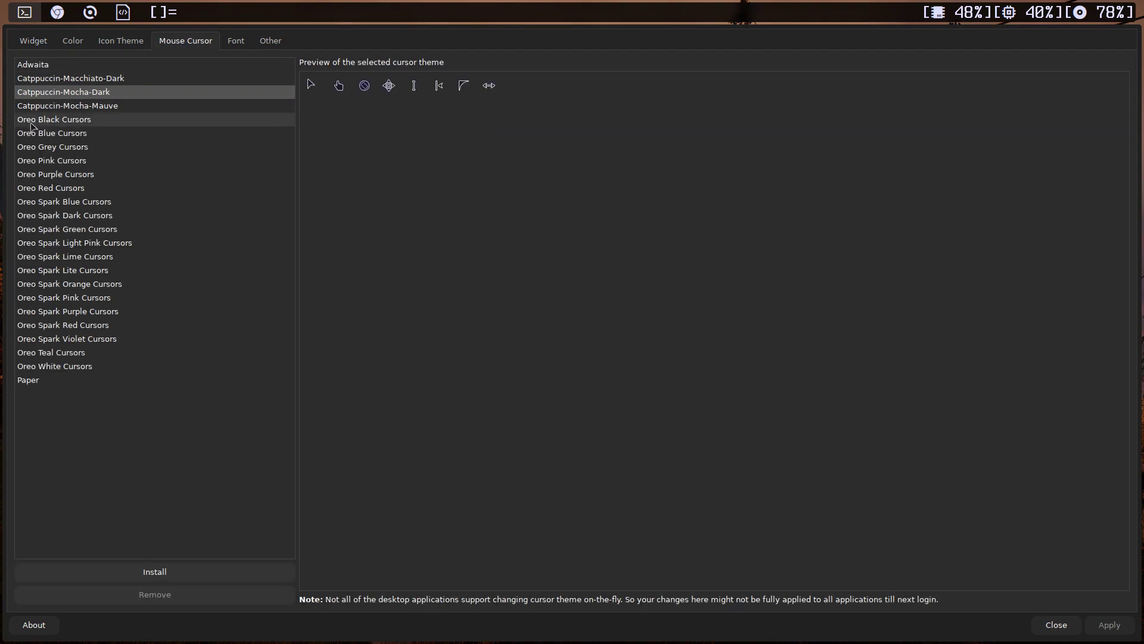
pyautogui.moveTo(32, 215)
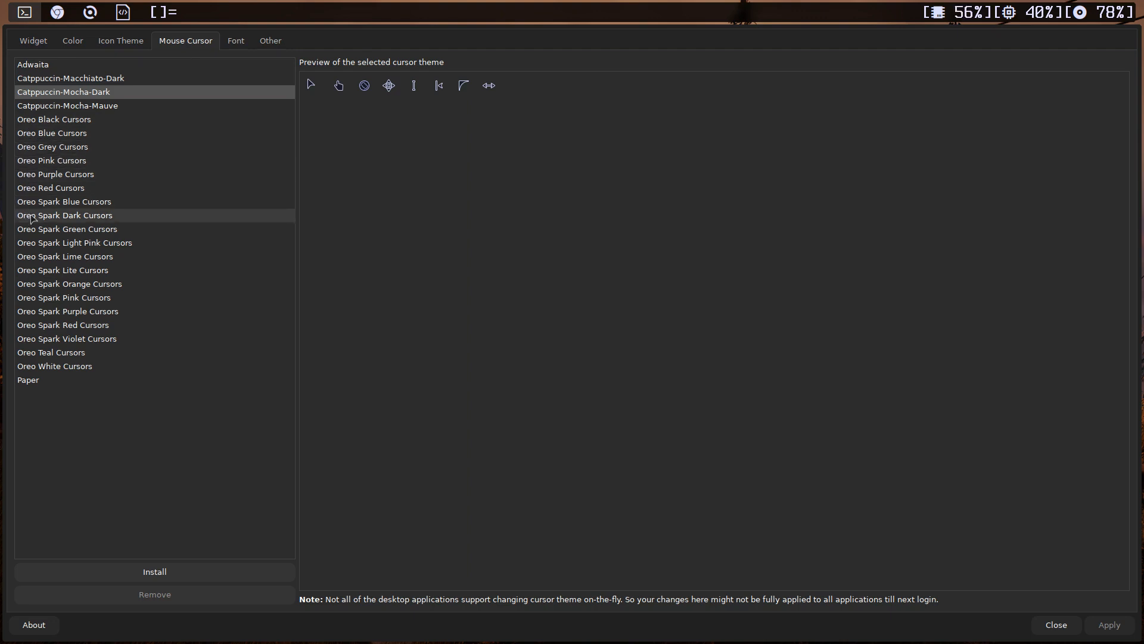
pyautogui.moveTo(117, 151)
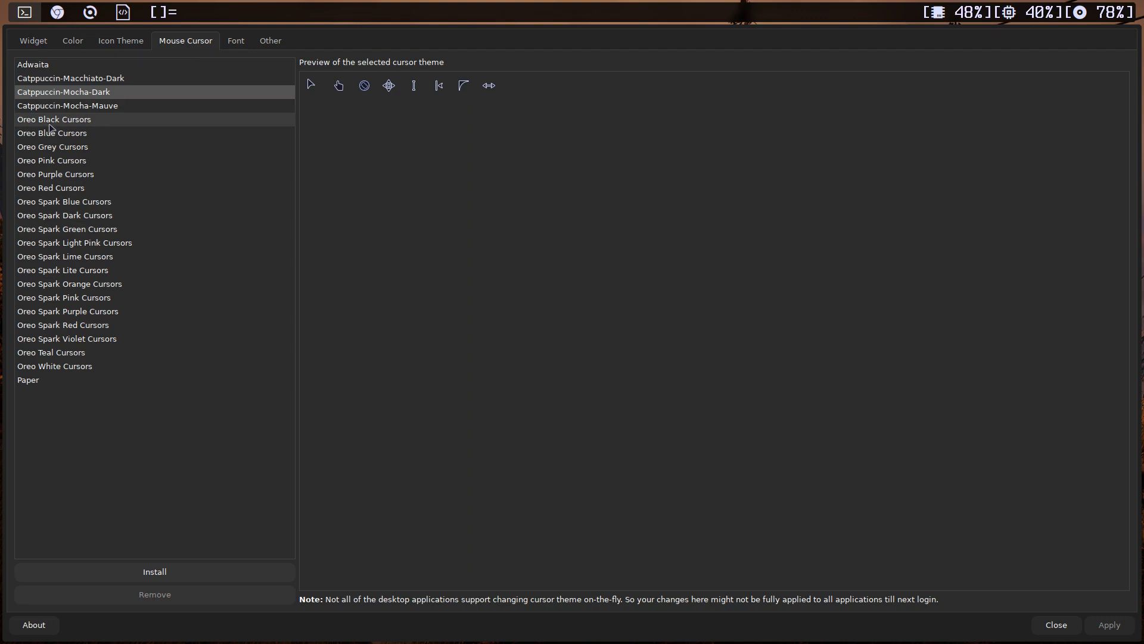
pyautogui.click(54, 119)
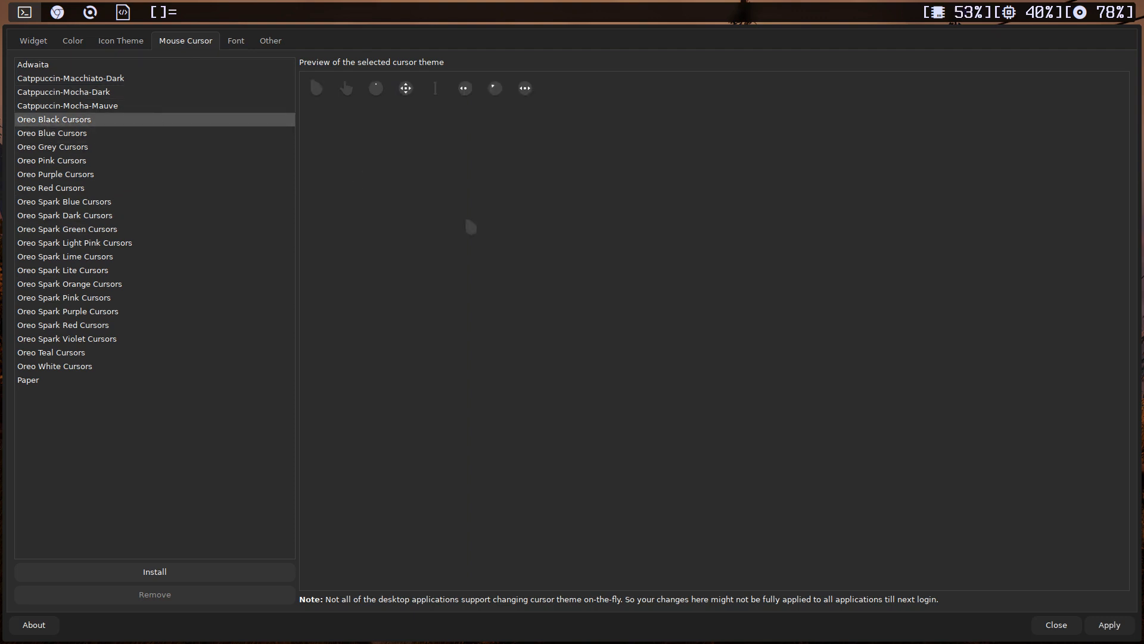
pyautogui.click(53, 147)
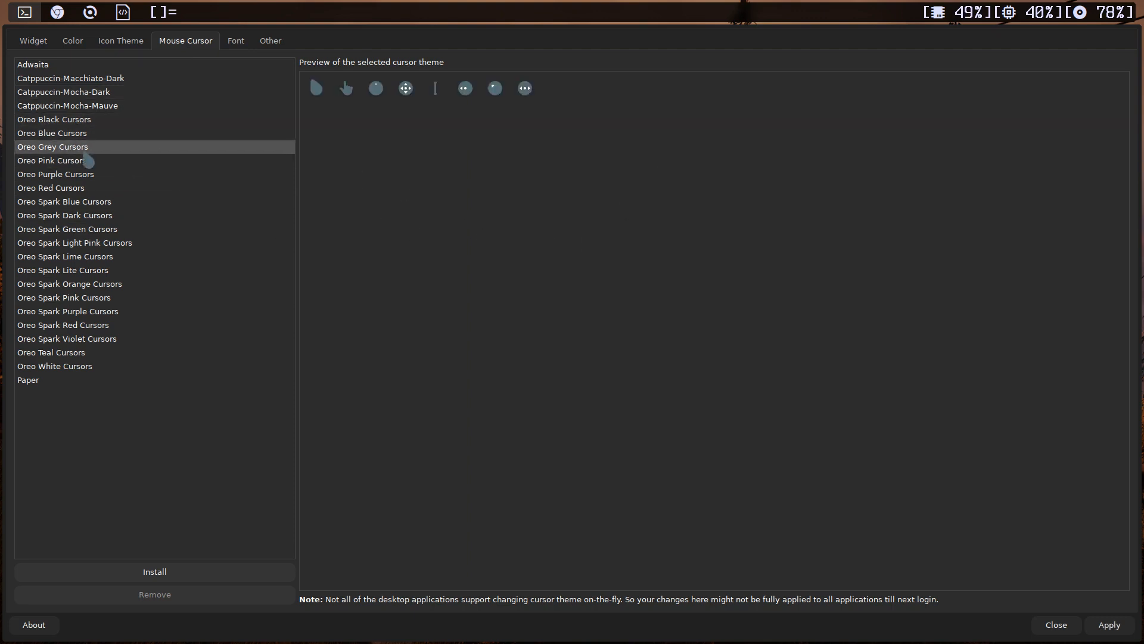
pyautogui.click(55, 174)
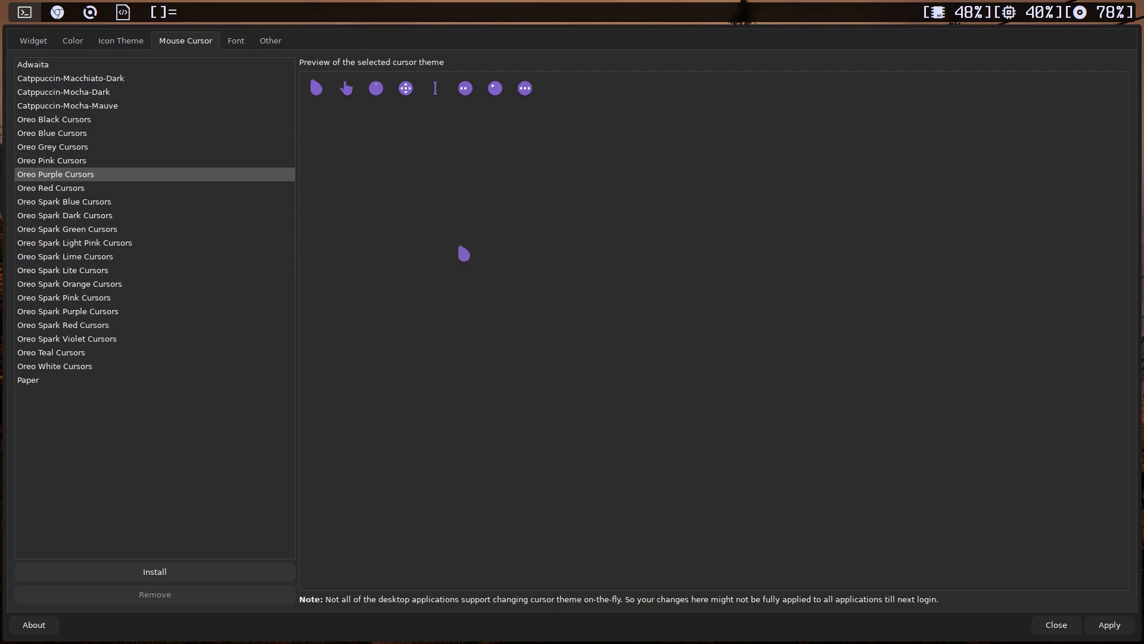
pyautogui.moveTo(88, 236)
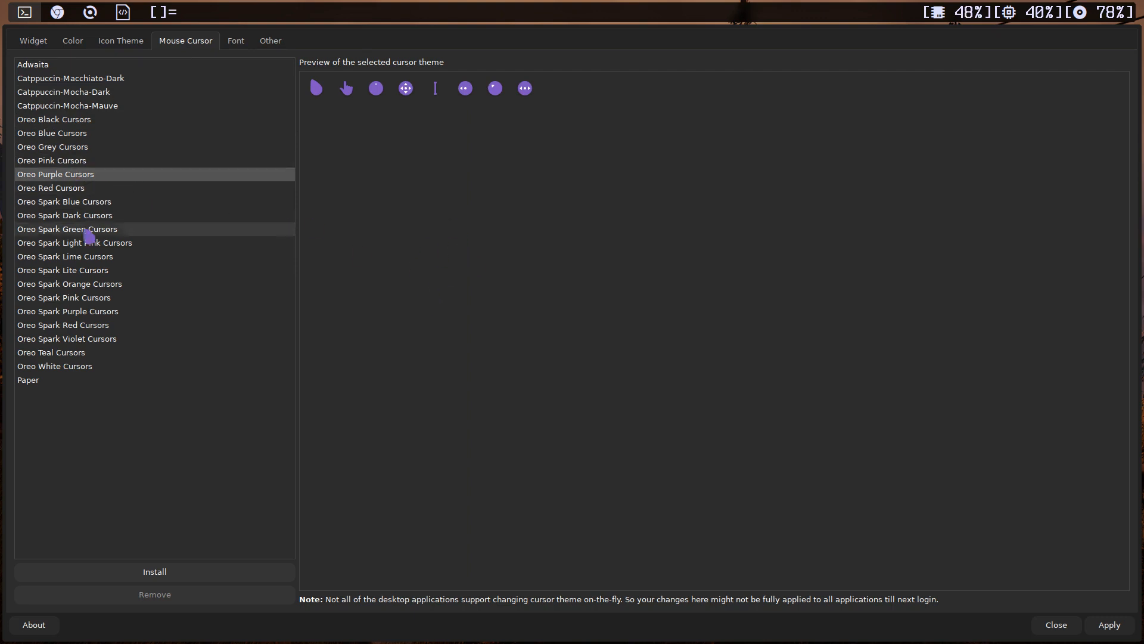
pyautogui.moveTo(97, 315)
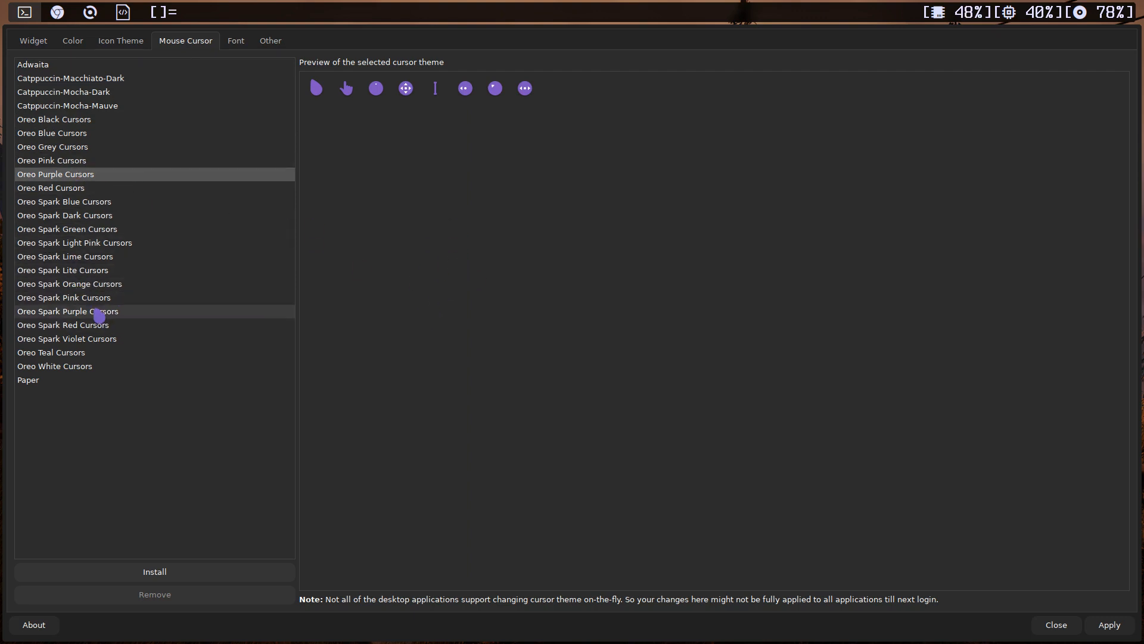
pyautogui.click(77, 311)
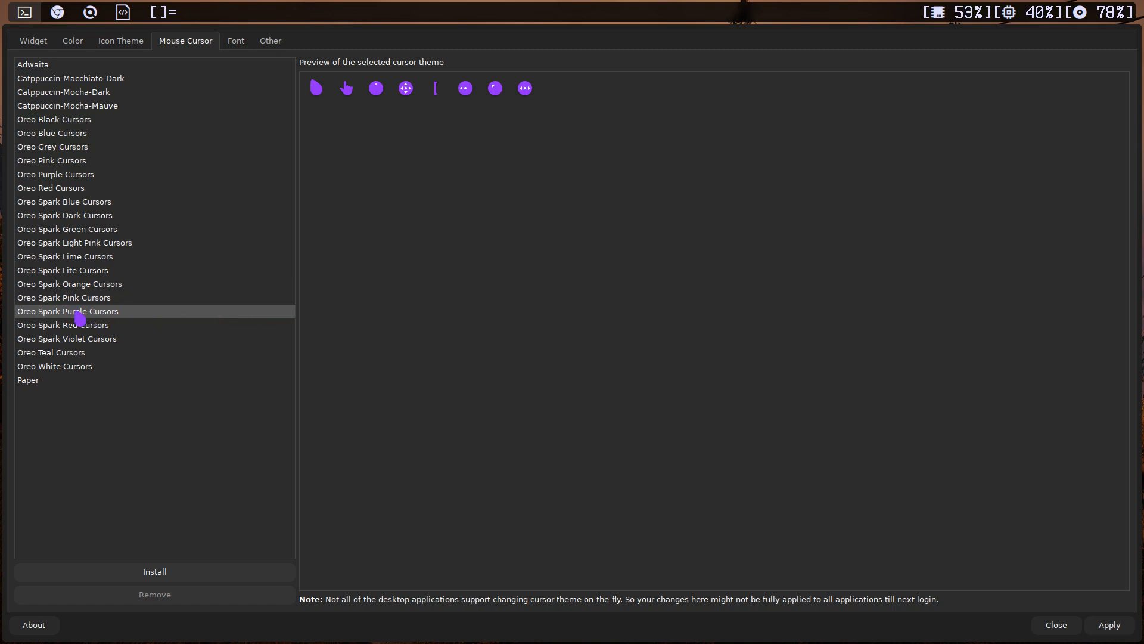
pyautogui.click(63, 298)
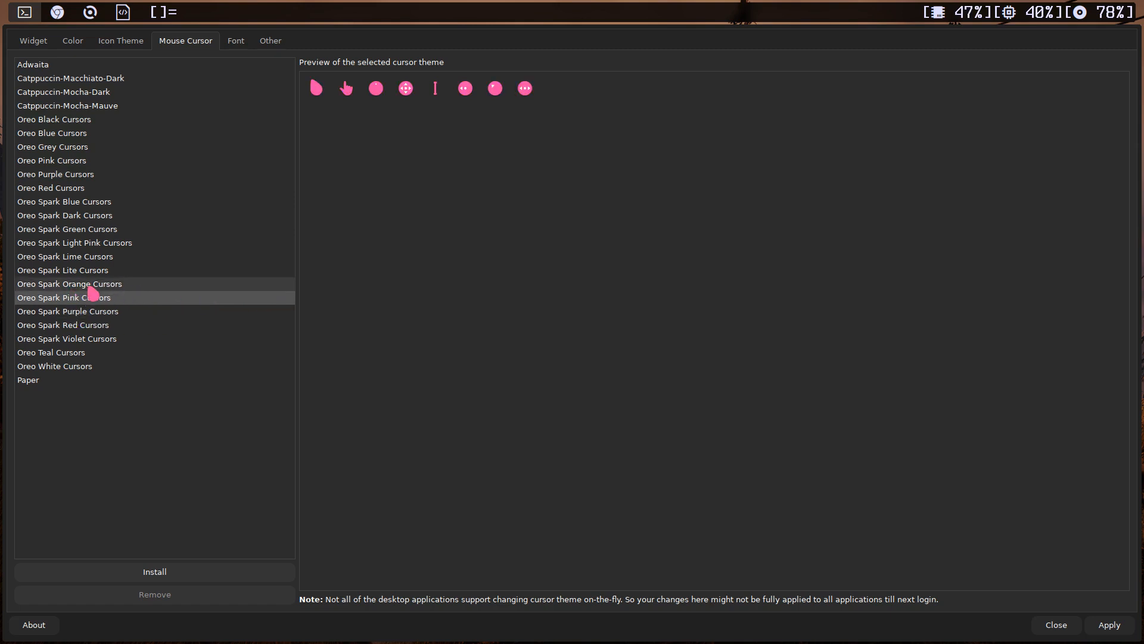
pyautogui.click(62, 270)
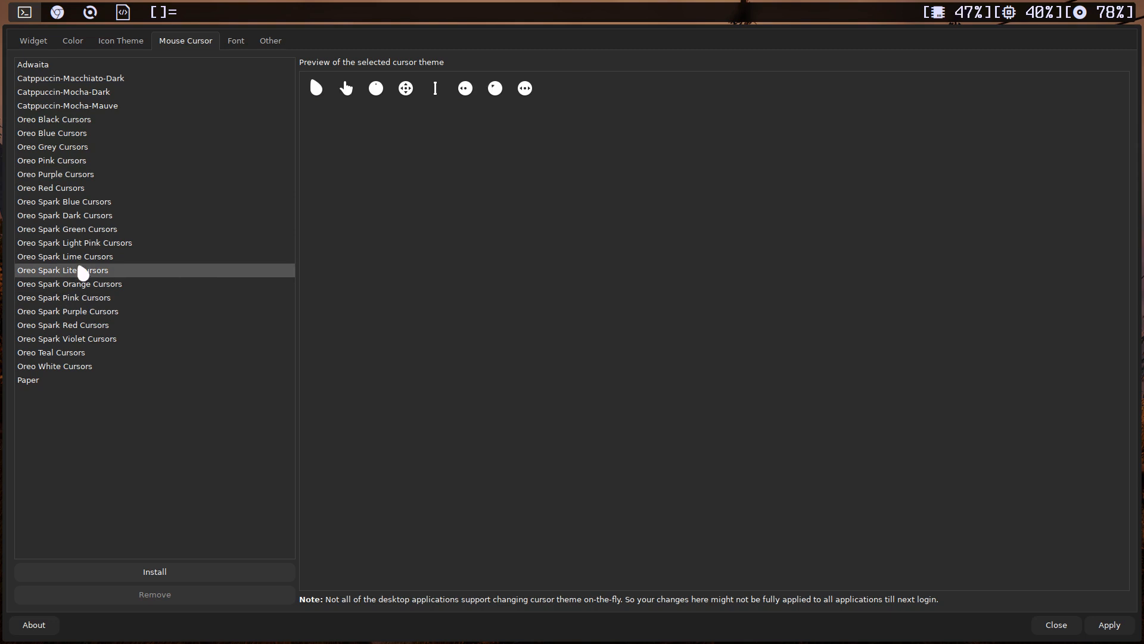
pyautogui.click(65, 256)
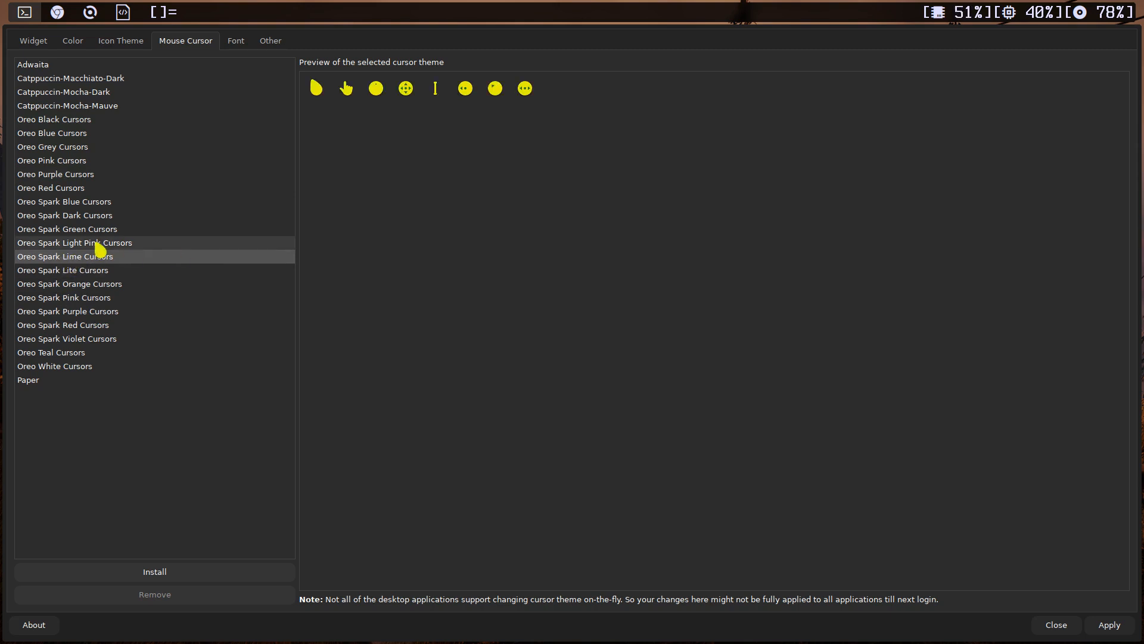
pyautogui.click(75, 243)
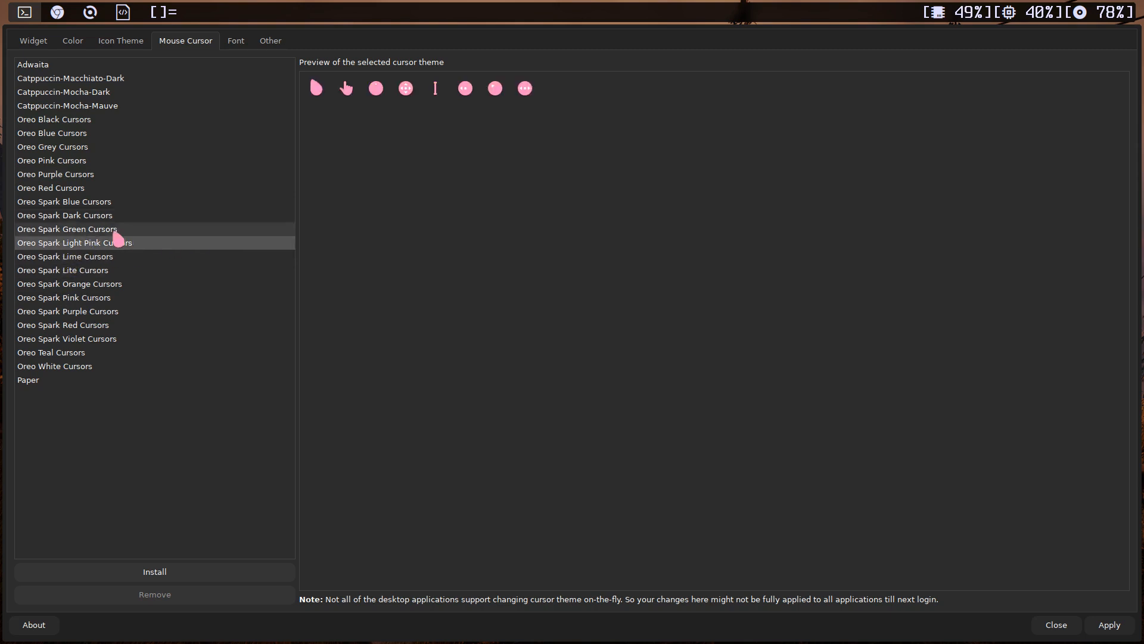
pyautogui.click(65, 215)
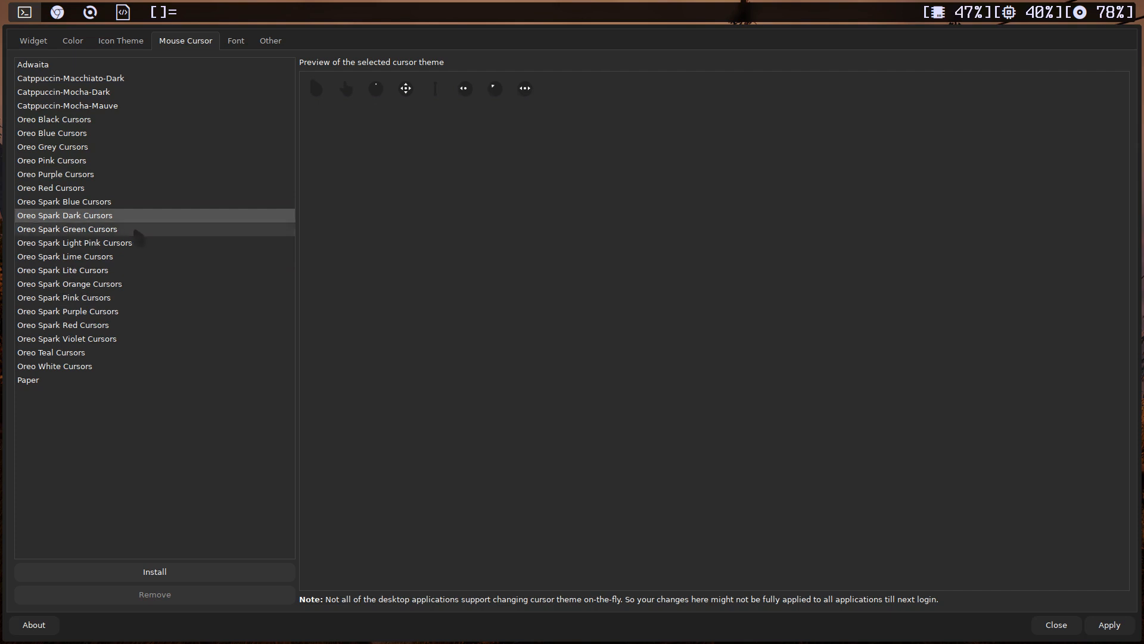
pyautogui.moveTo(134, 364)
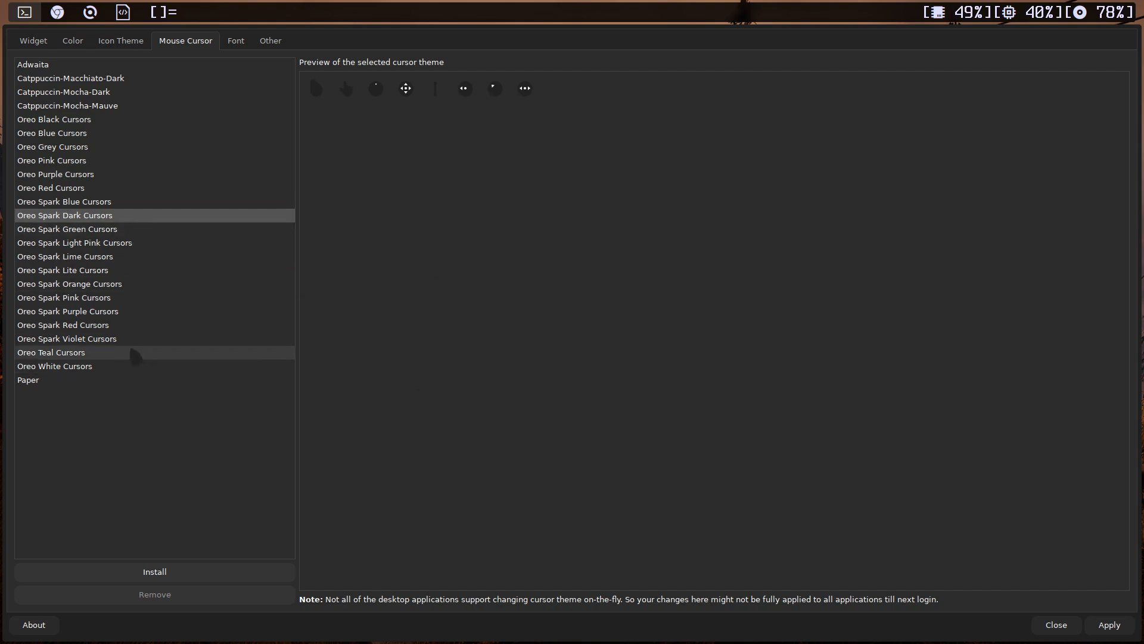
# Preview Spark Violet, Black and Purple again, then select Oreo Spark Dark Cursors
pyautogui.click(62, 325)
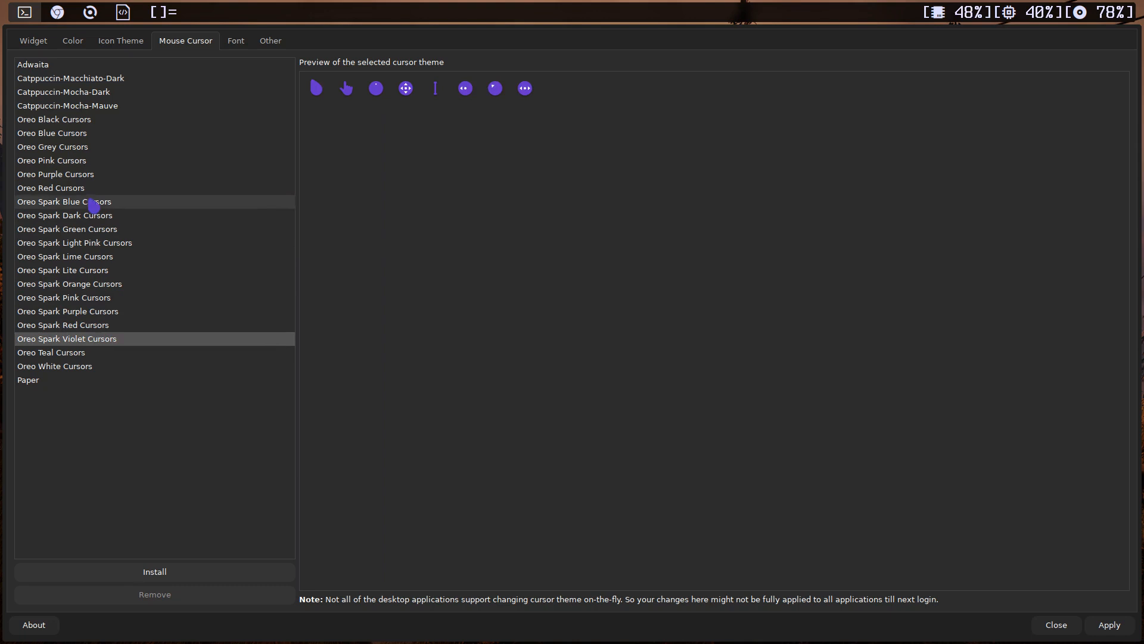
pyautogui.click(55, 119)
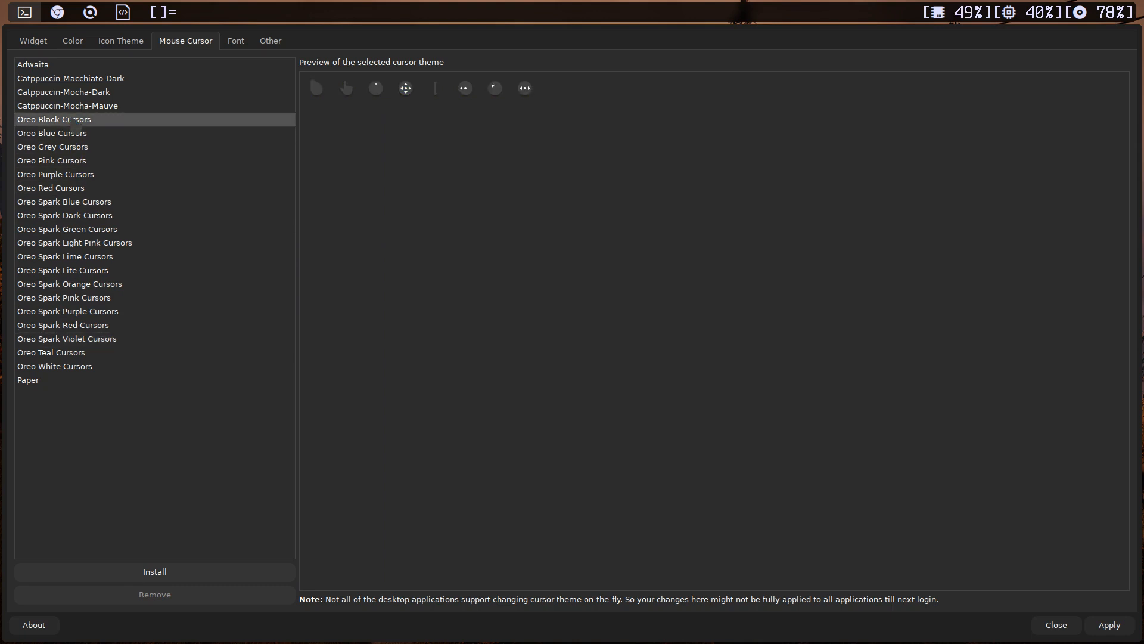
pyautogui.click(55, 174)
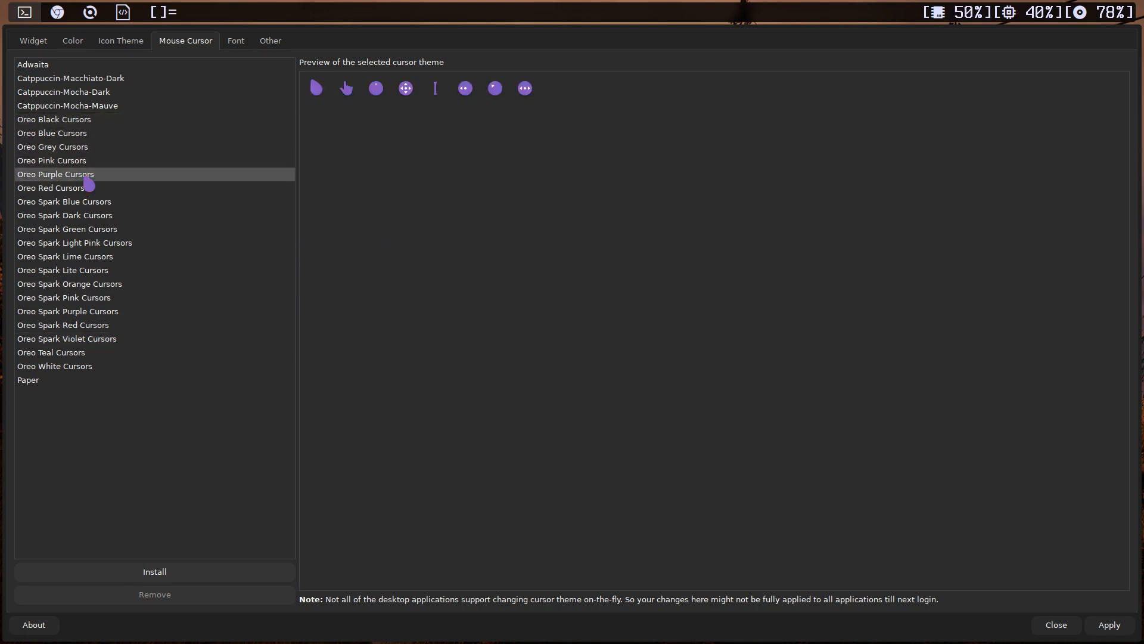
pyautogui.moveTo(133, 187)
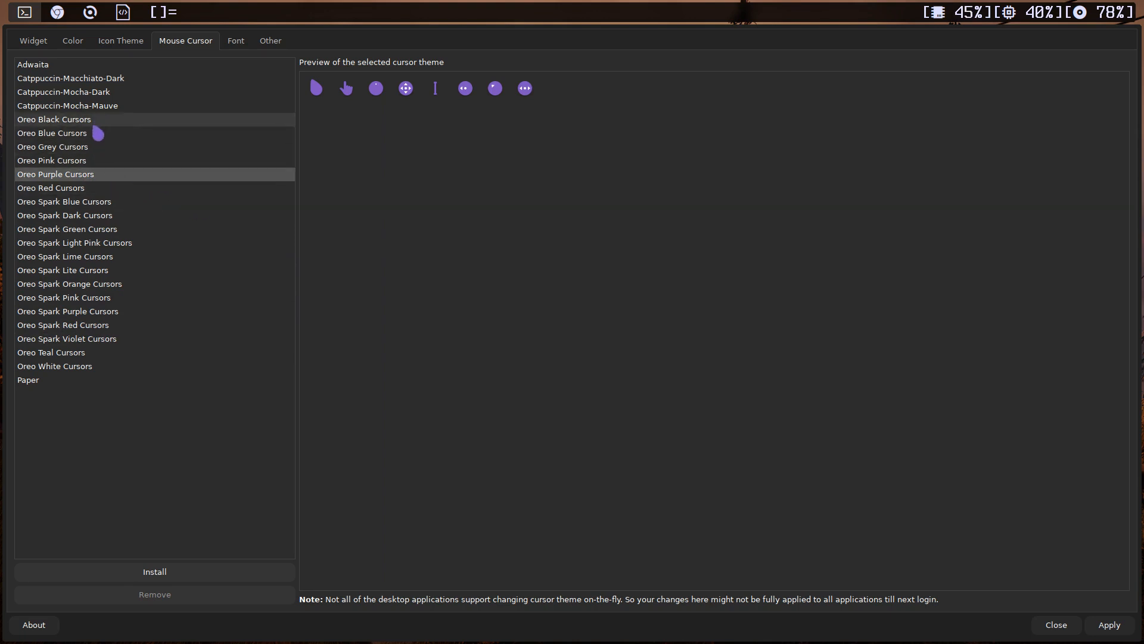
pyautogui.click(55, 119)
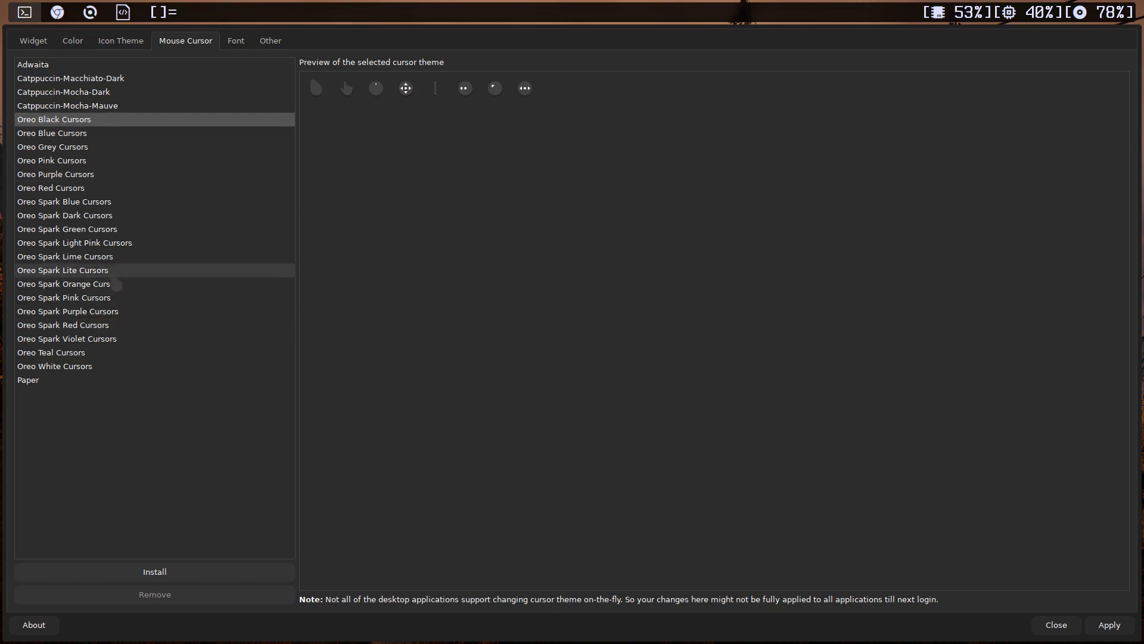
pyautogui.click(64, 215)
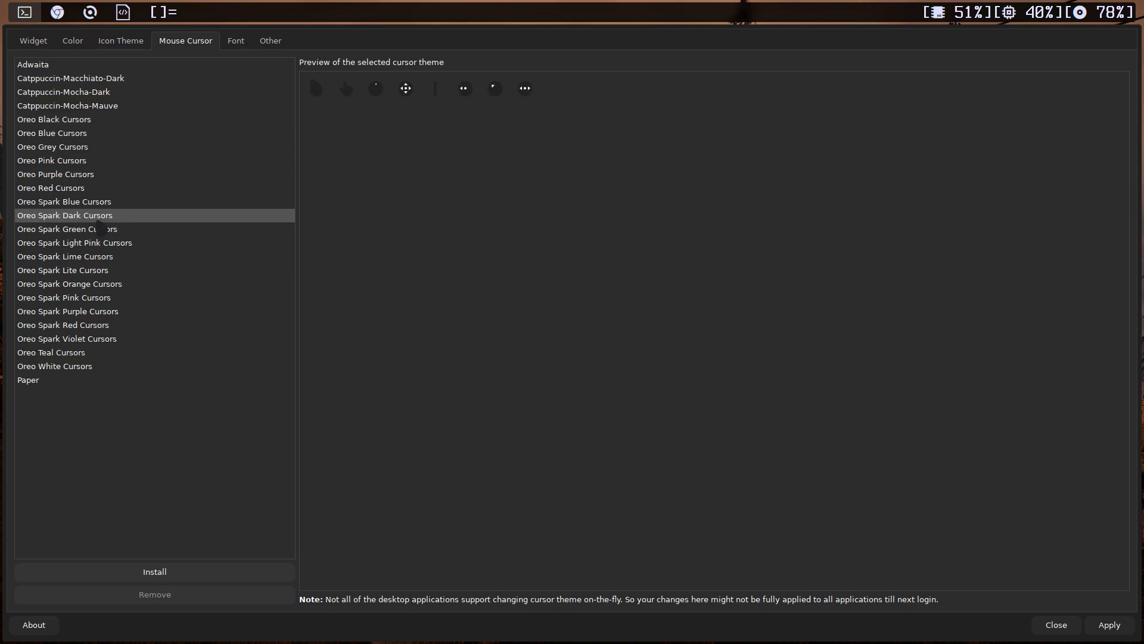
pyautogui.moveTo(433, 217)
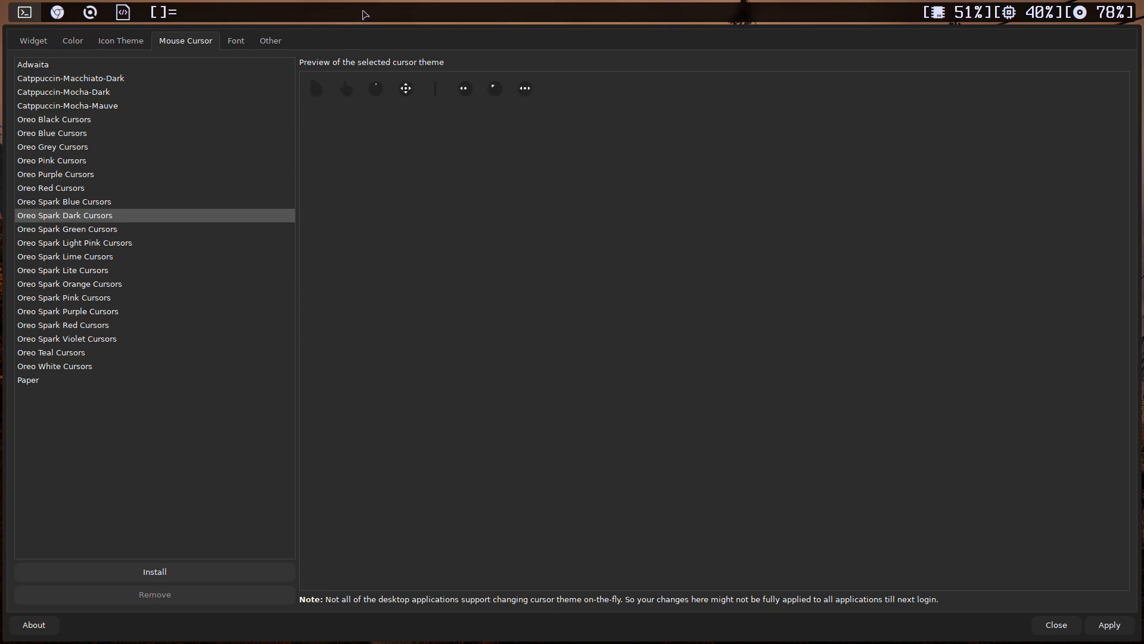
pyautogui.moveTo(327, 17)
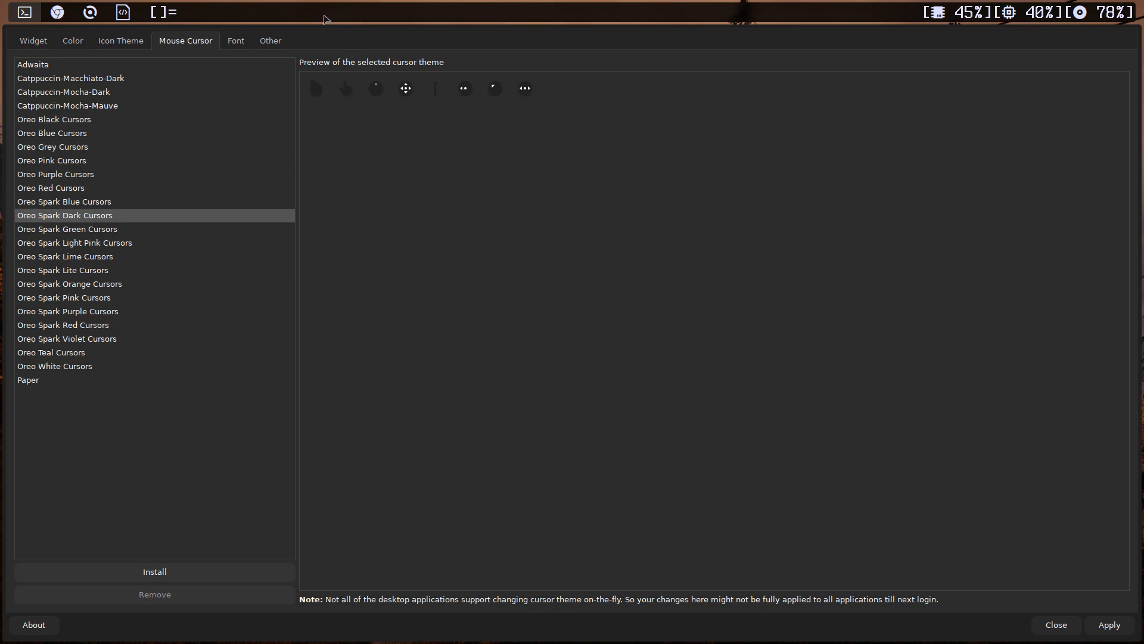
pyautogui.moveTo(357, 12)
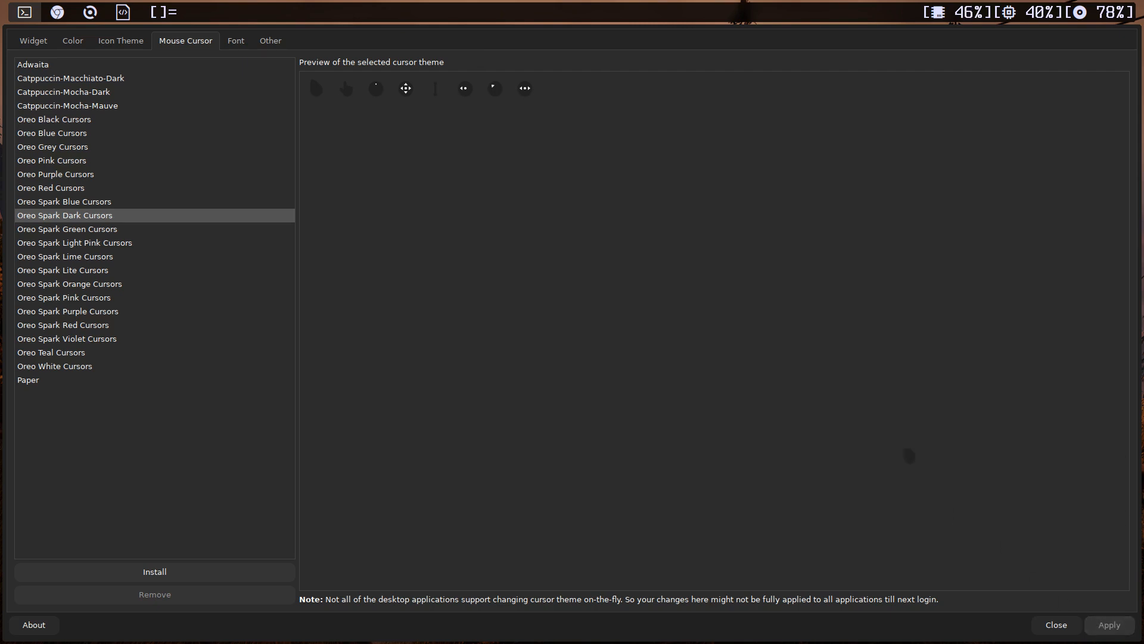
pyautogui.moveTo(274, 13)
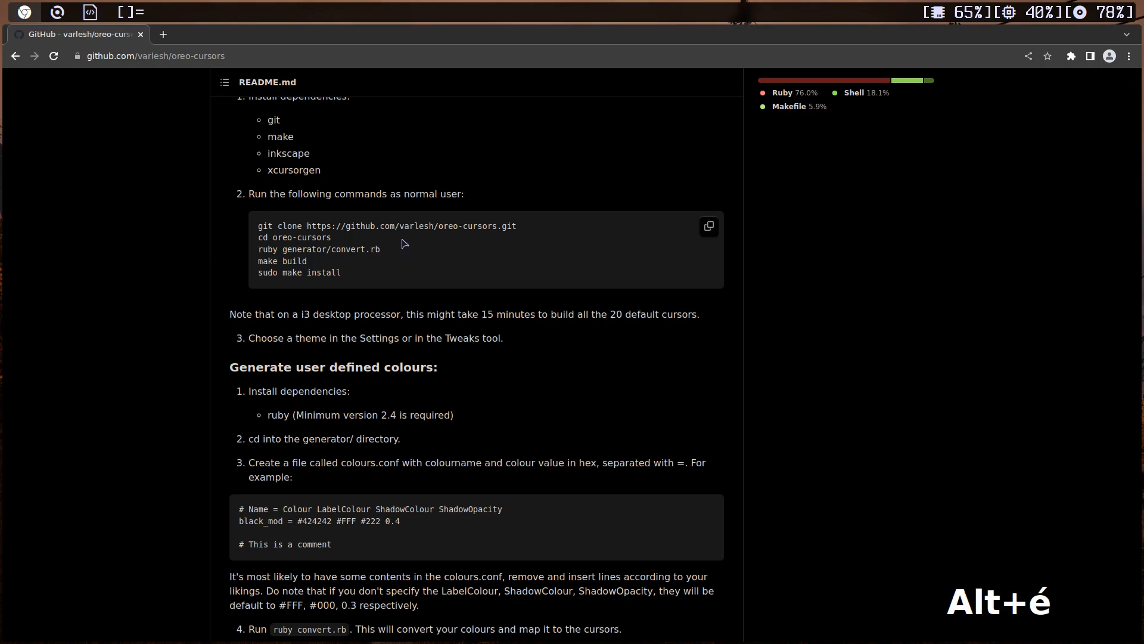
pyautogui.moveTo(485, 165)
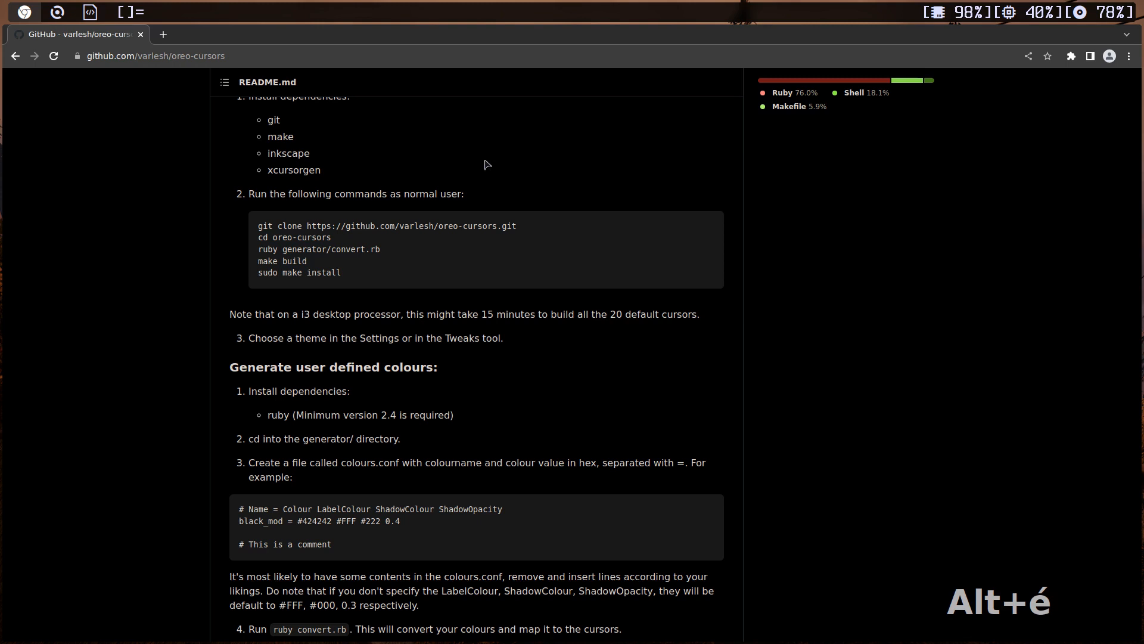
pyautogui.moveTo(33, 259)
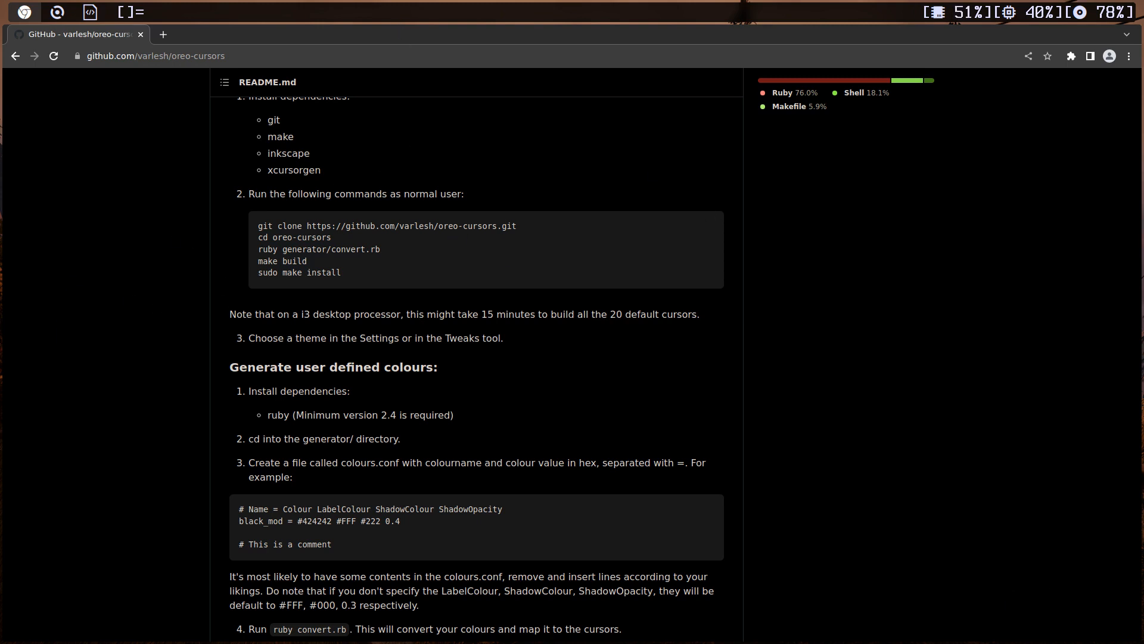
pyautogui.moveTo(103, 134)
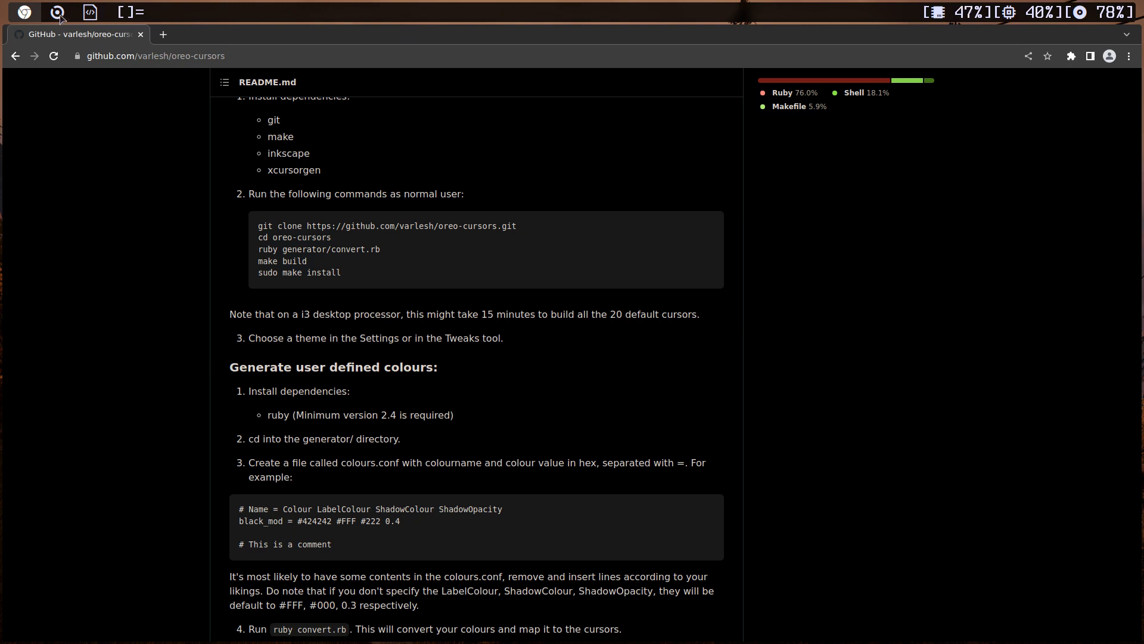
pyautogui.moveTo(519, 215)
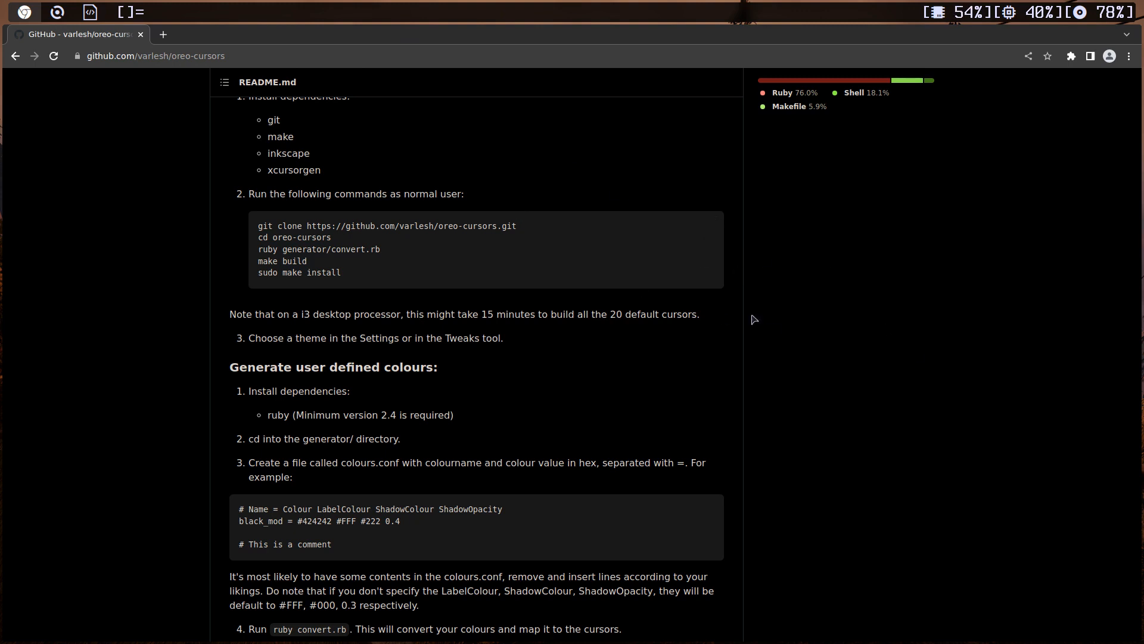
pyautogui.moveTo(895, 329)
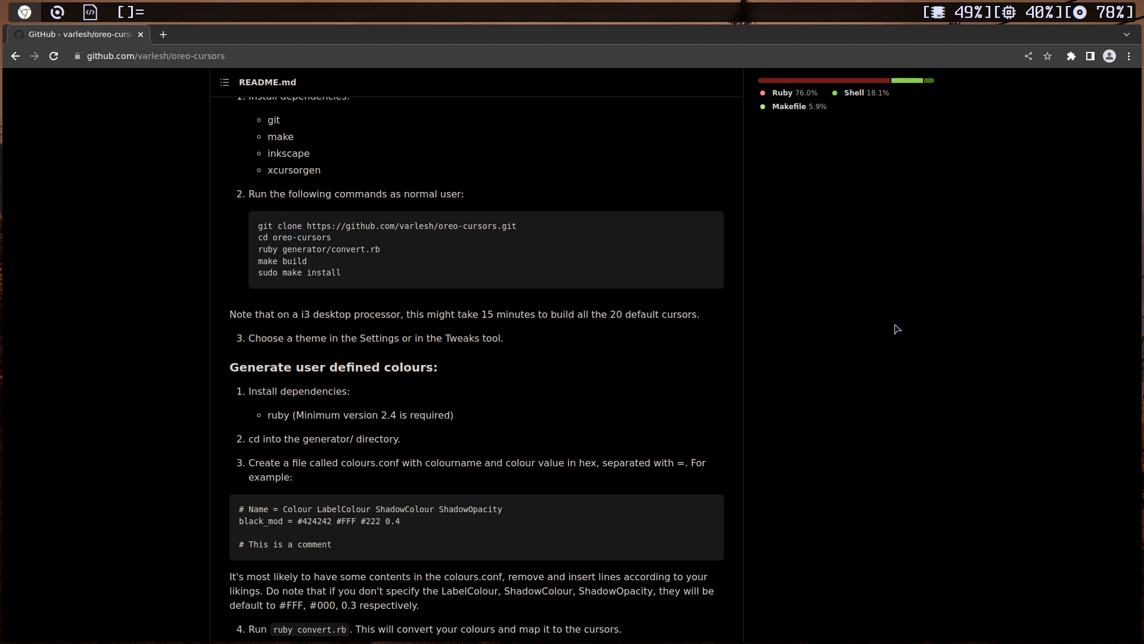
pyautogui.moveTo(903, 326)
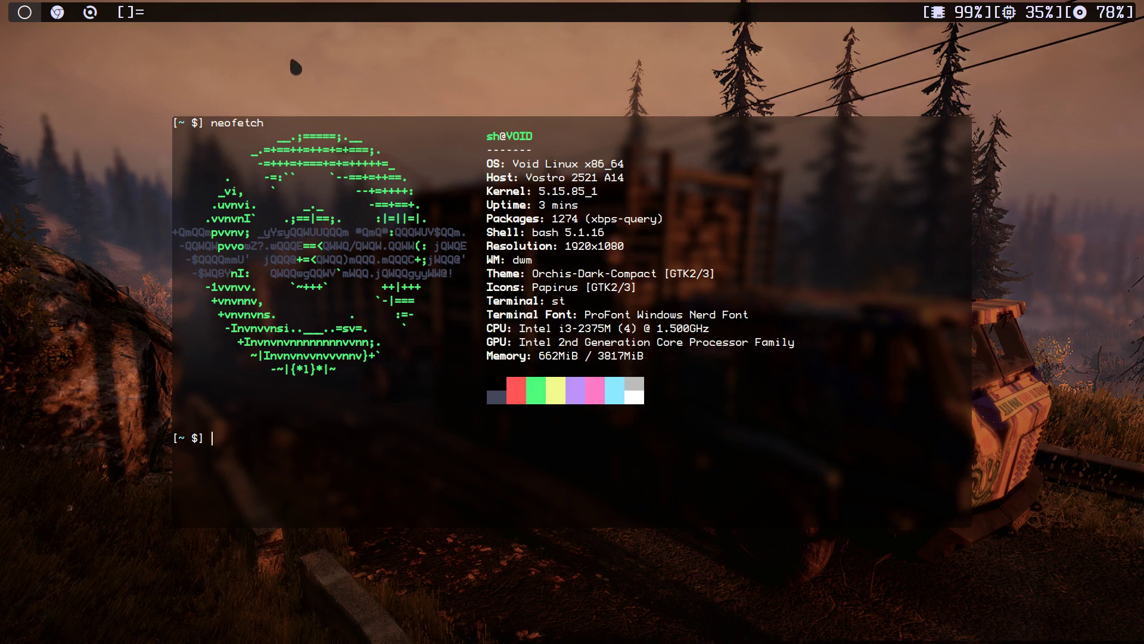
pyautogui.moveTo(327, 28)
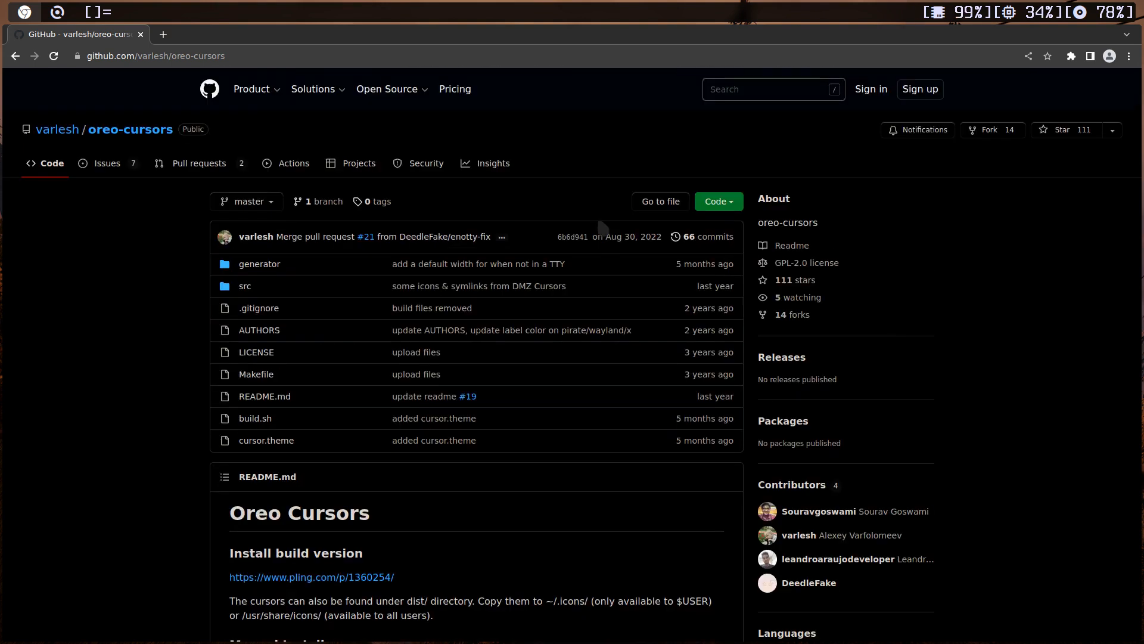
pyautogui.moveTo(547, 360)
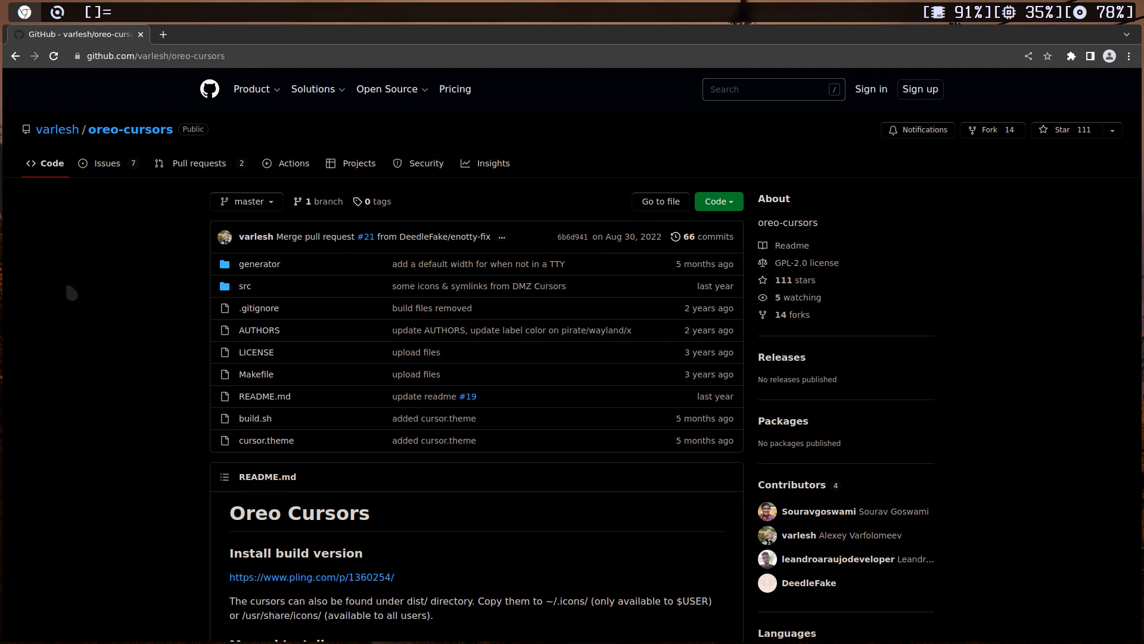
pyautogui.moveTo(115, 225)
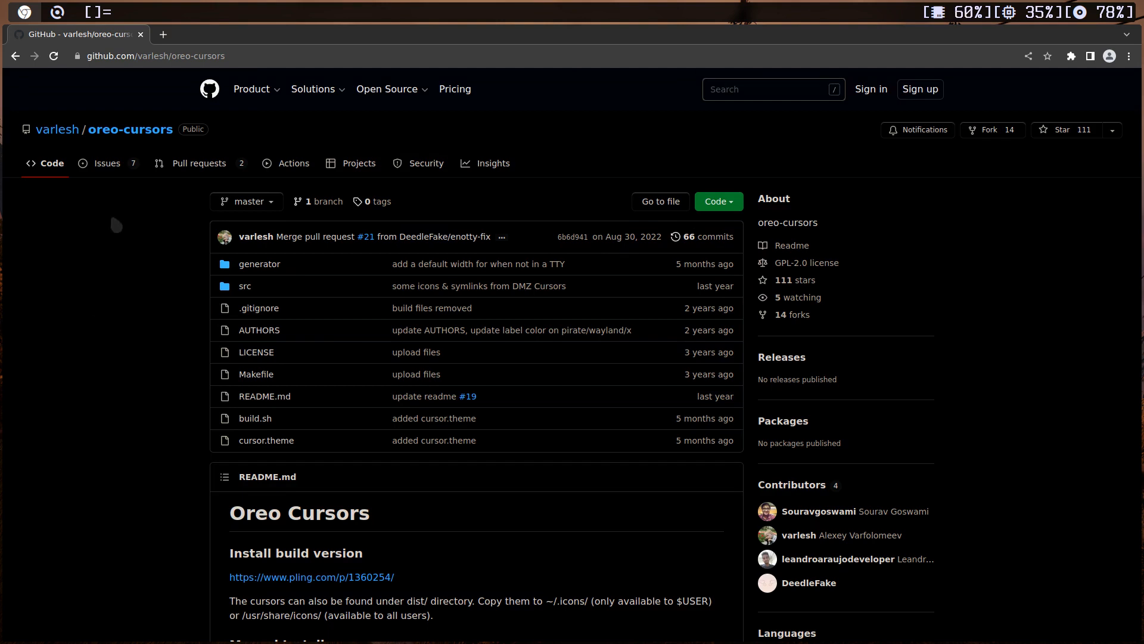
pyautogui.moveTo(138, 316)
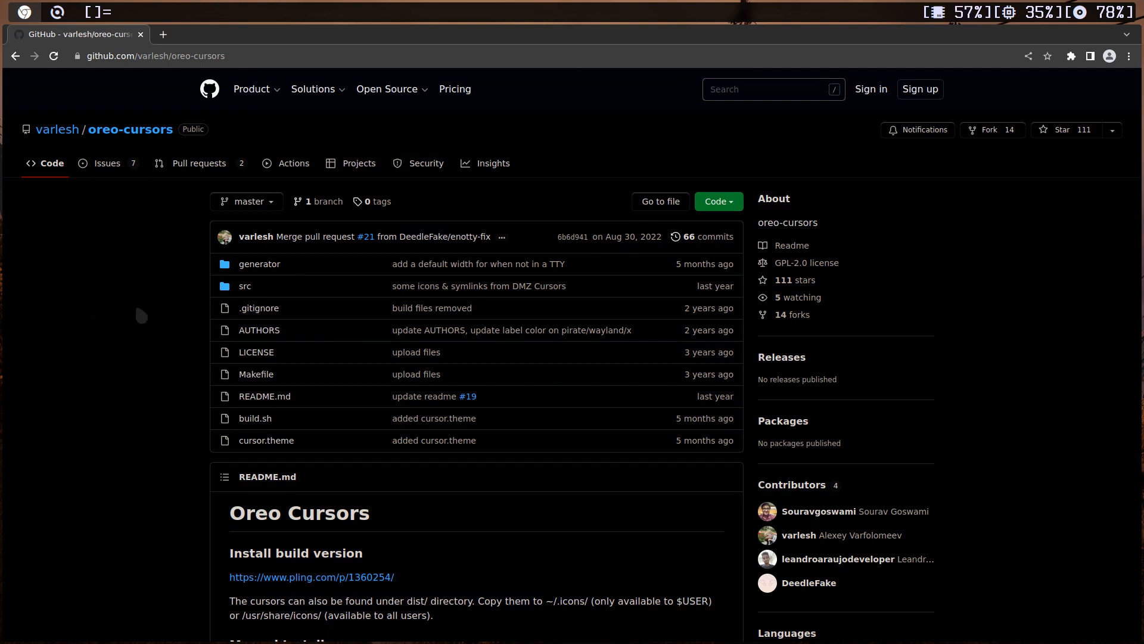
# Scroll the oreo-cursors README to Manual Install and the custom-colours steps
pyautogui.scroll(-3)
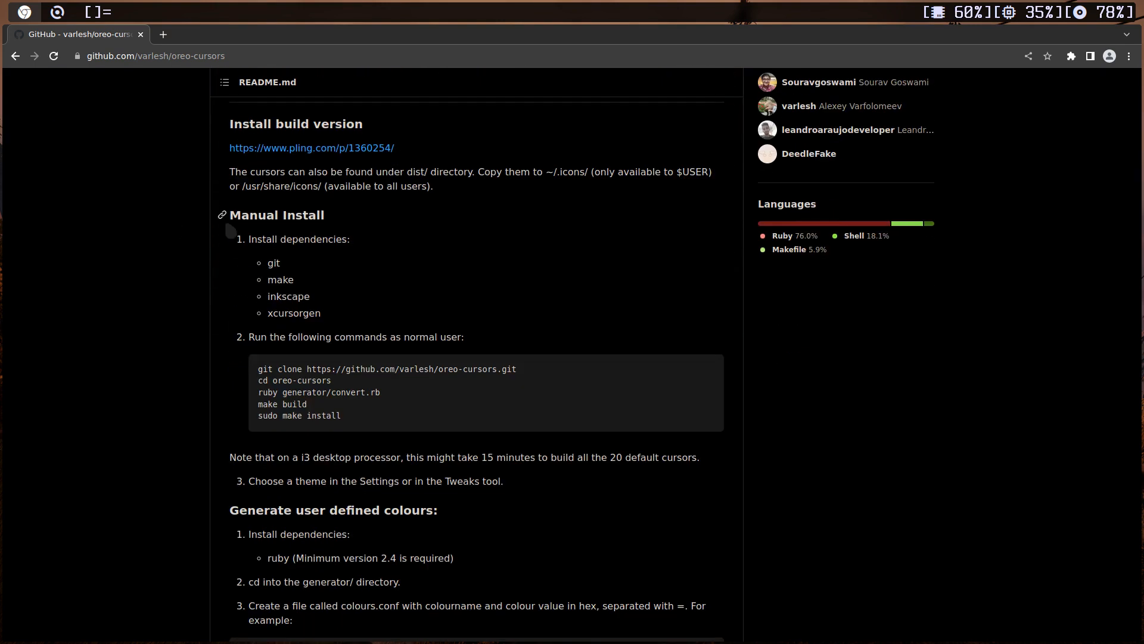
pyautogui.scroll(-3)
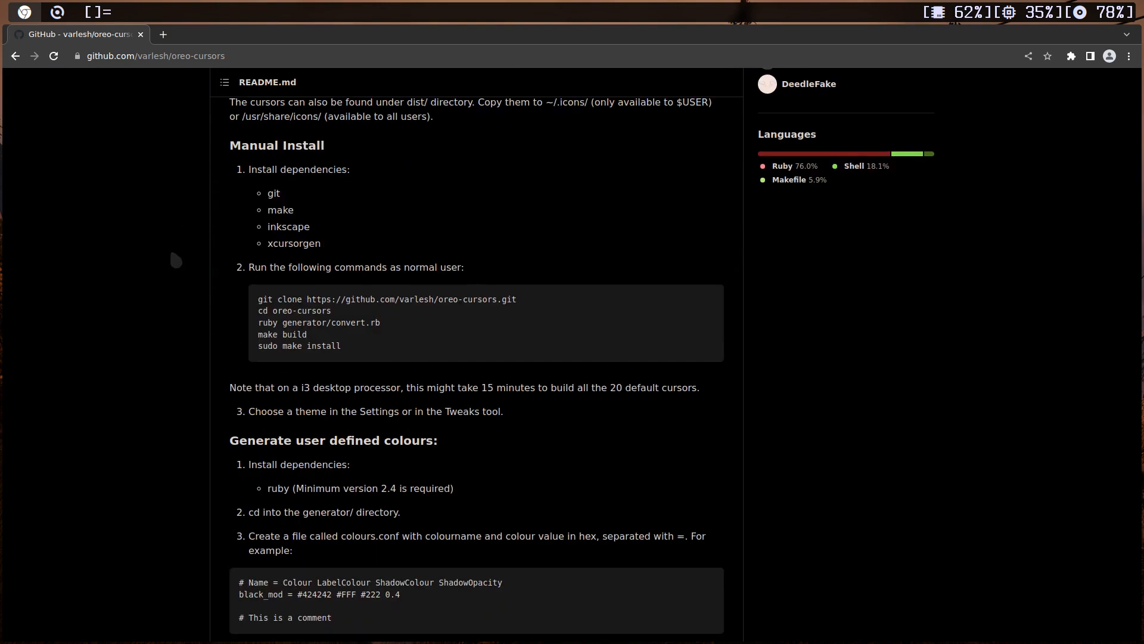
pyautogui.moveTo(102, 289)
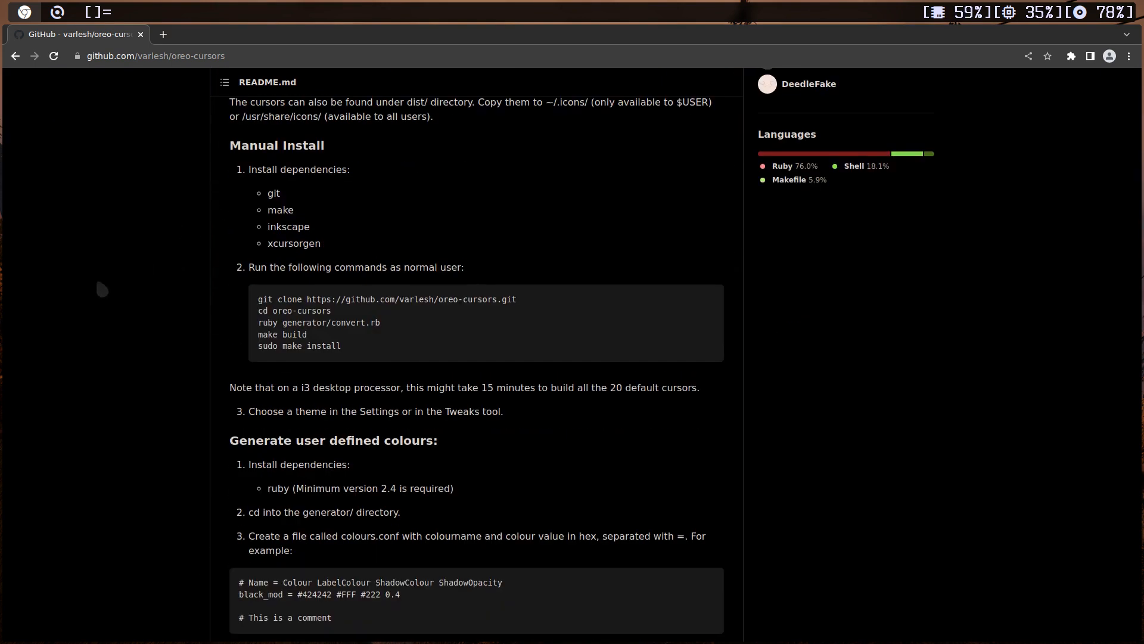
pyautogui.moveTo(130, 239)
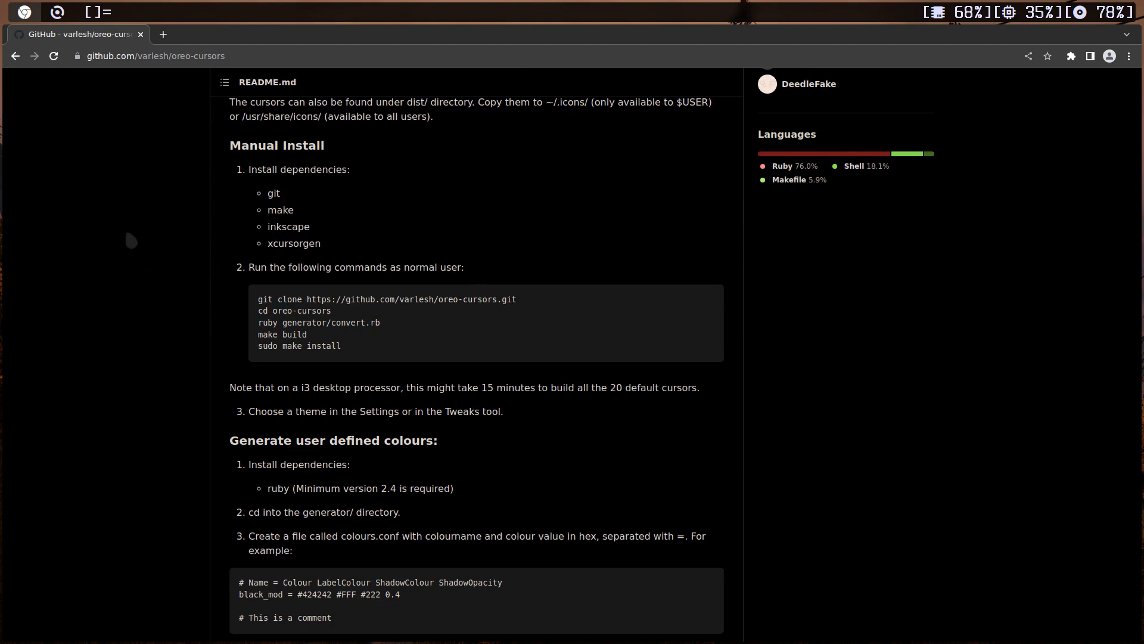